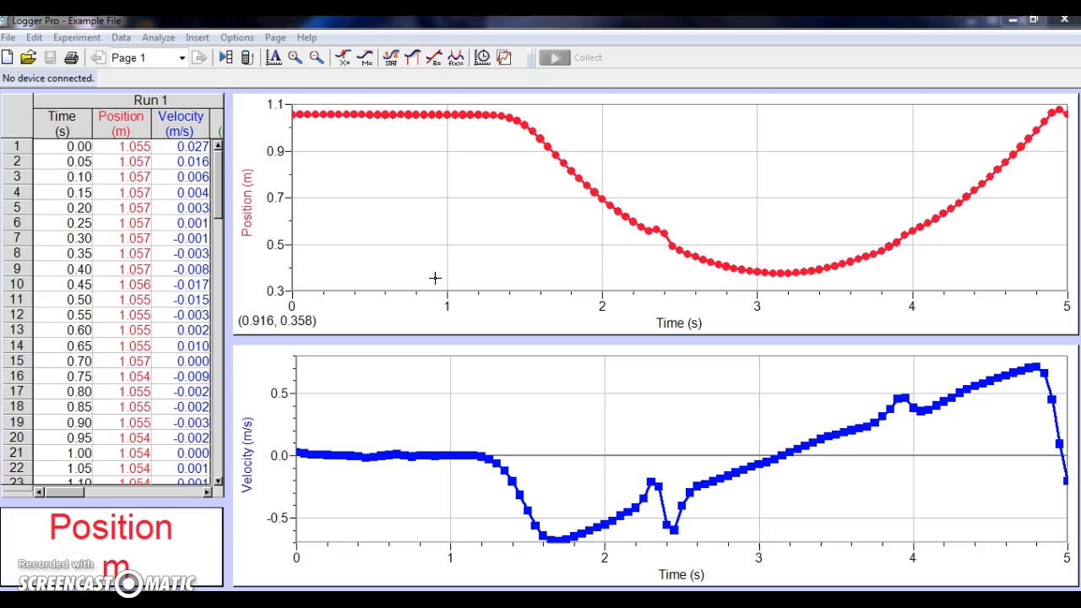
mouse_move(514, 250)
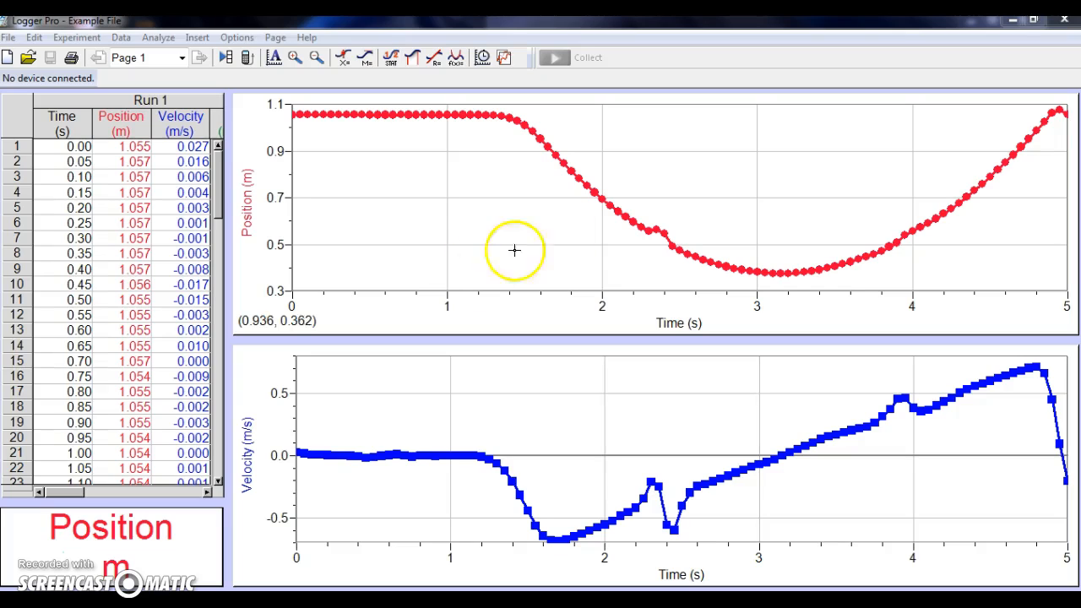
mouse_move(245, 183)
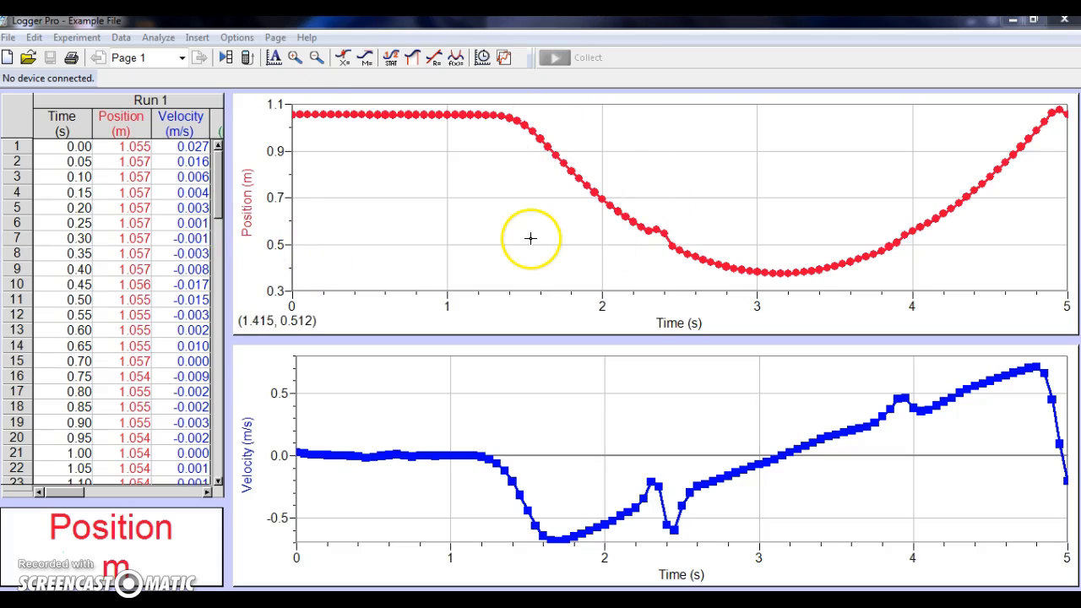
mouse_move(372, 315)
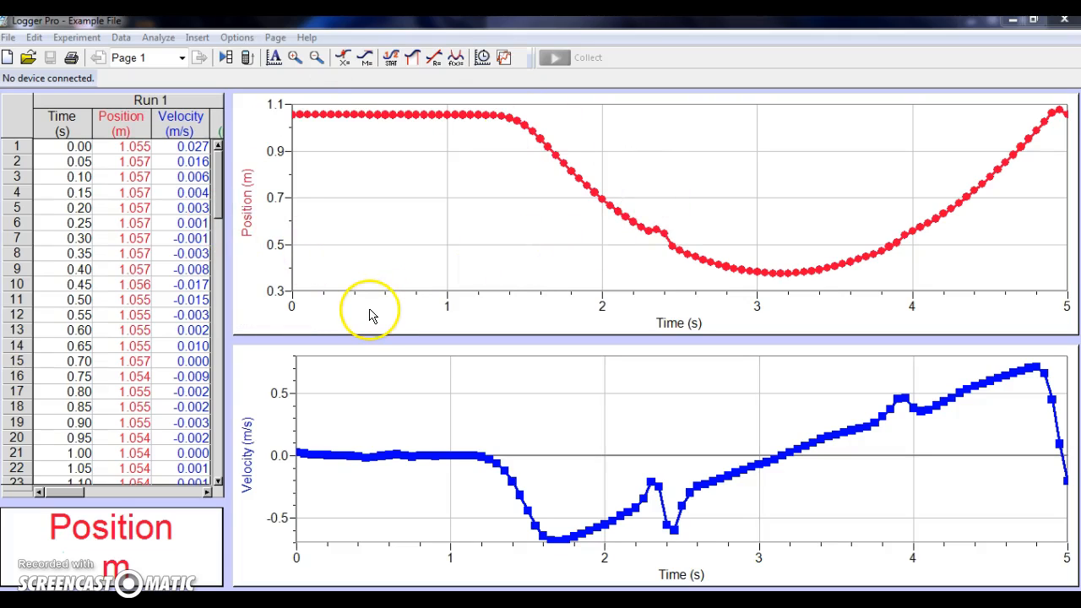
mouse_move(479, 106)
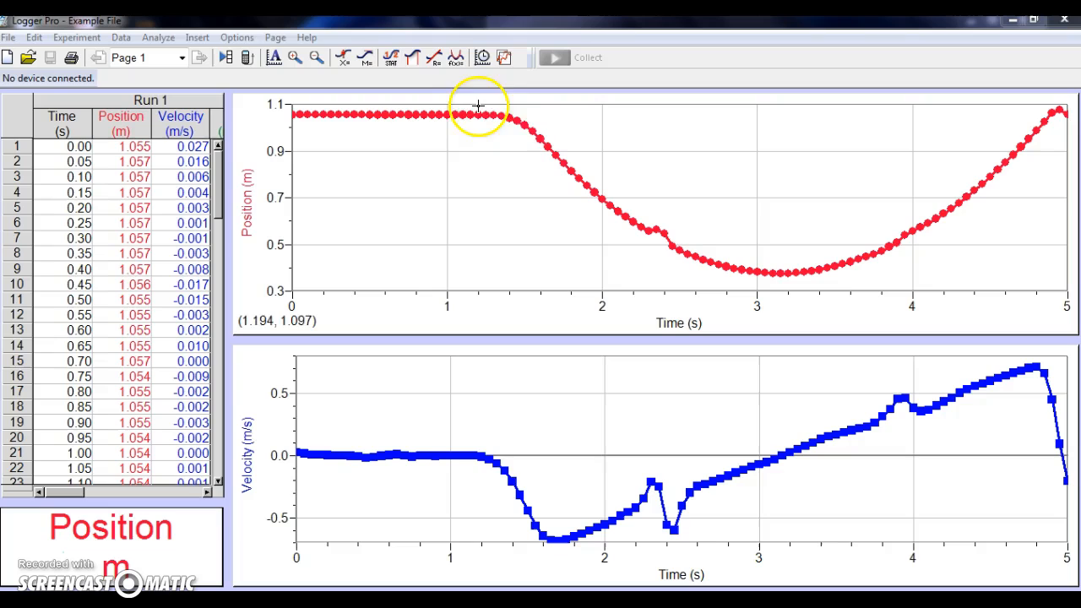
mouse_move(859, 238)
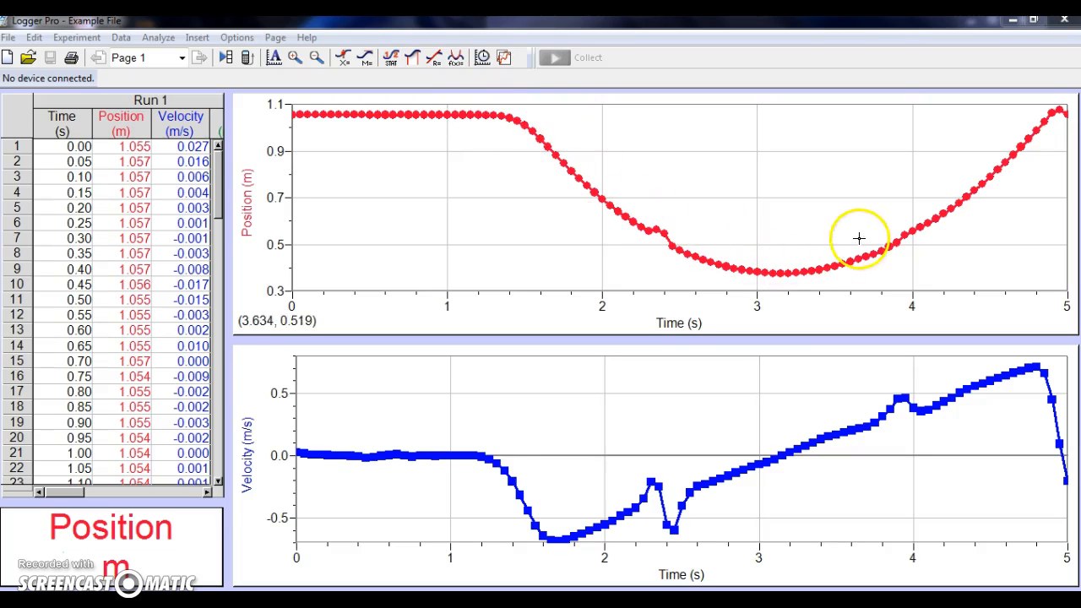
mouse_move(551, 135)
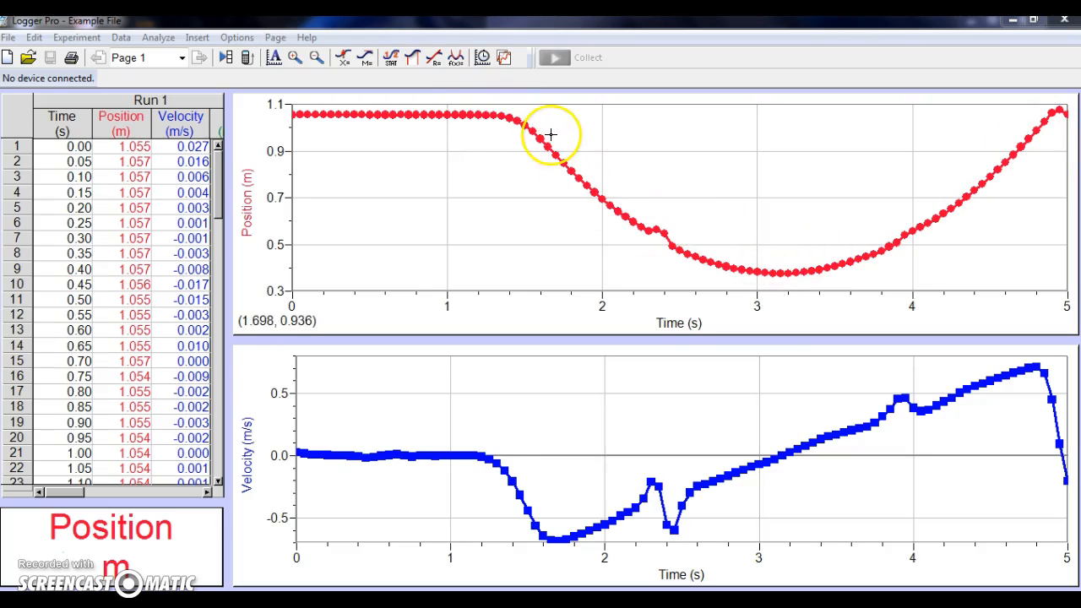
mouse_move(356, 418)
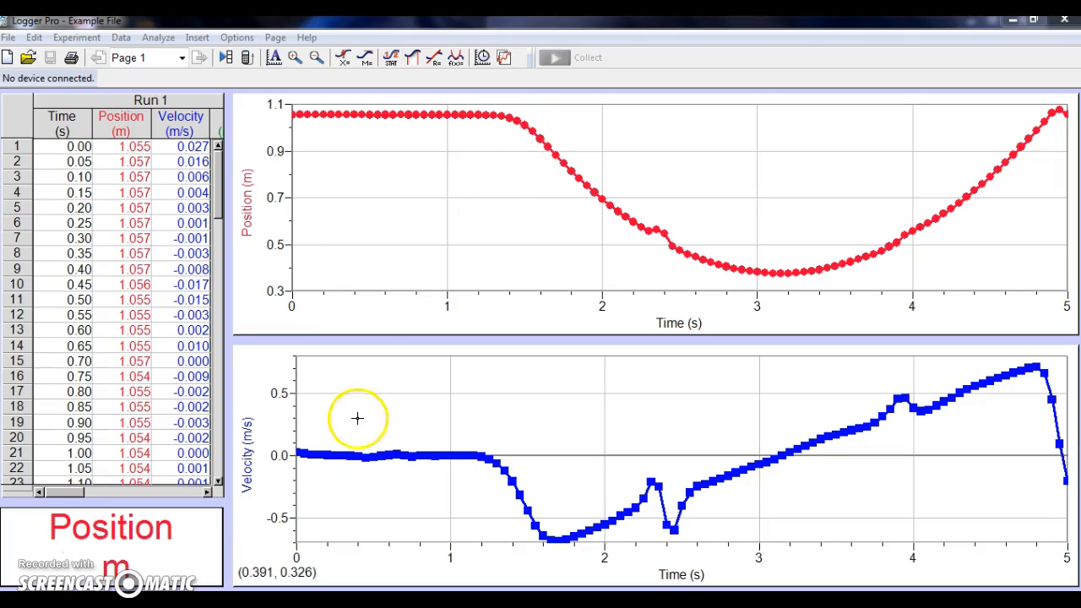
mouse_move(305, 479)
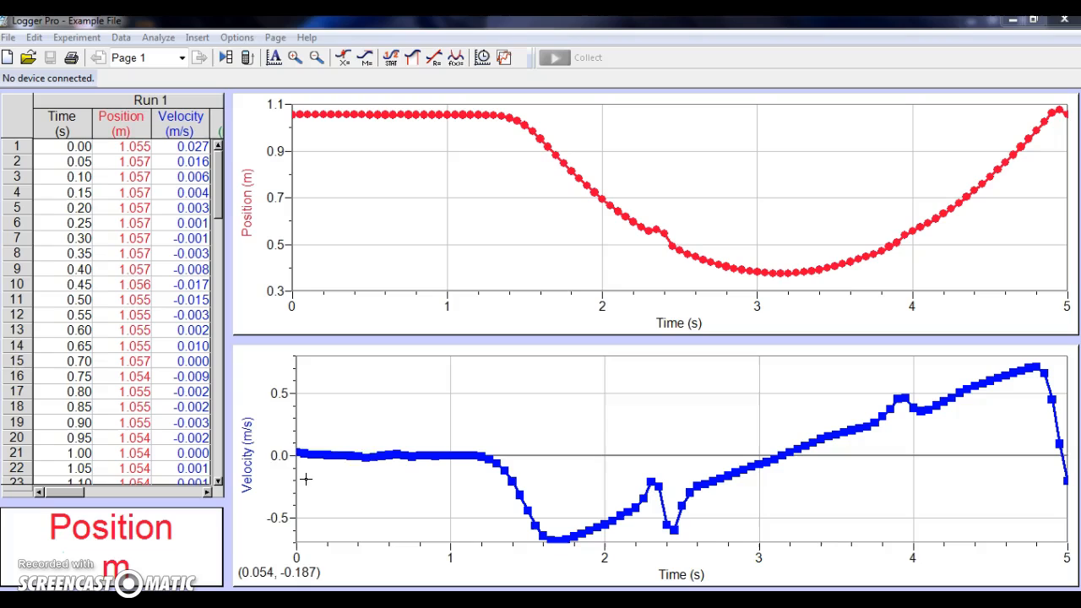
Select the velocity graph beside the data table showing the Acc column.
left_click(305, 453)
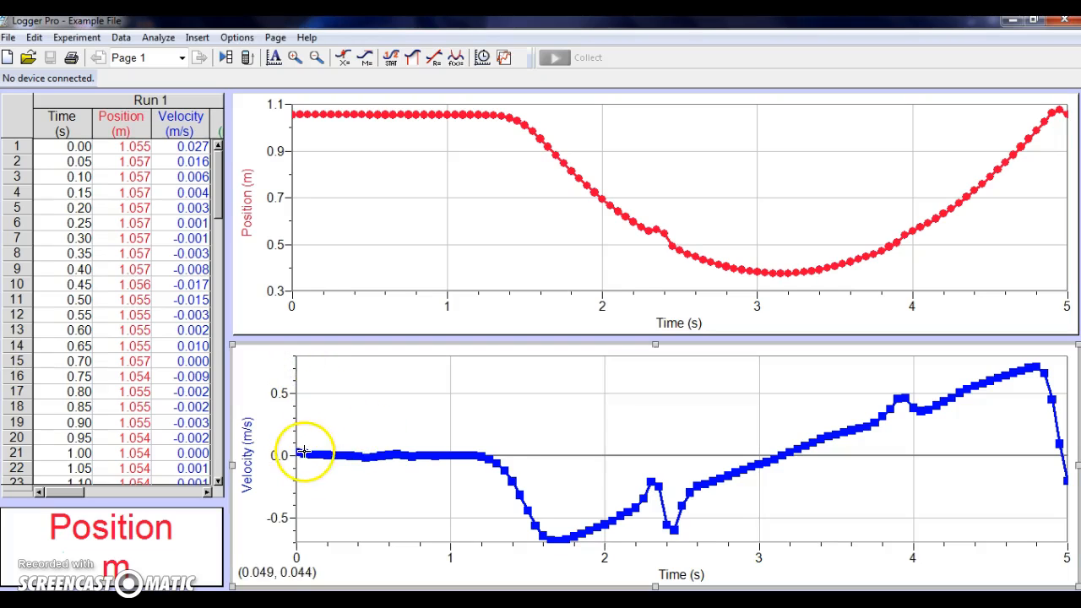
mouse_move(925, 409)
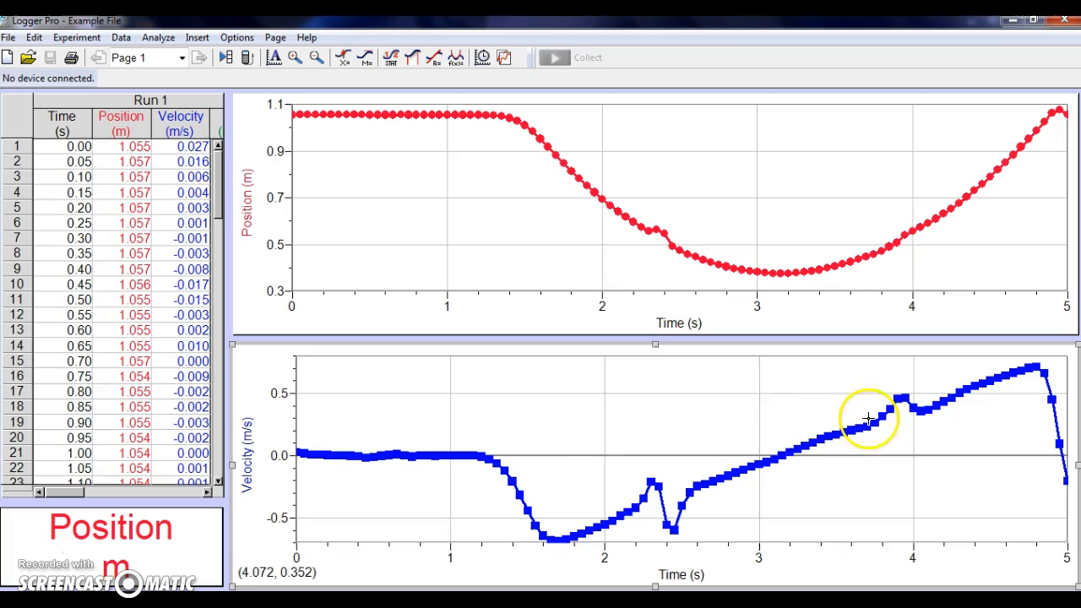
mouse_move(245, 482)
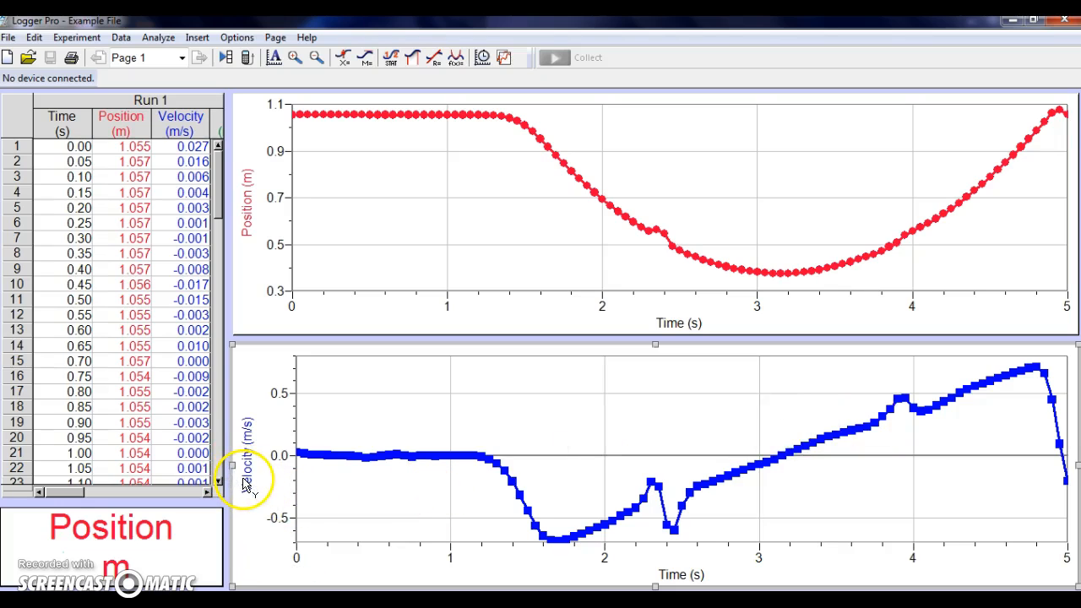
mouse_move(224, 296)
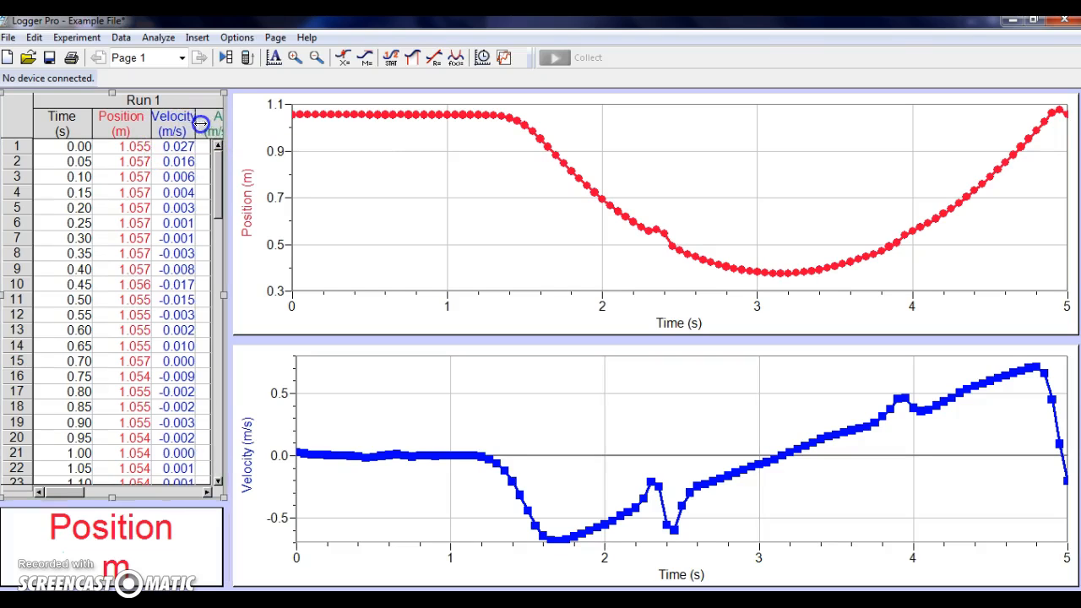
mouse_move(226, 93)
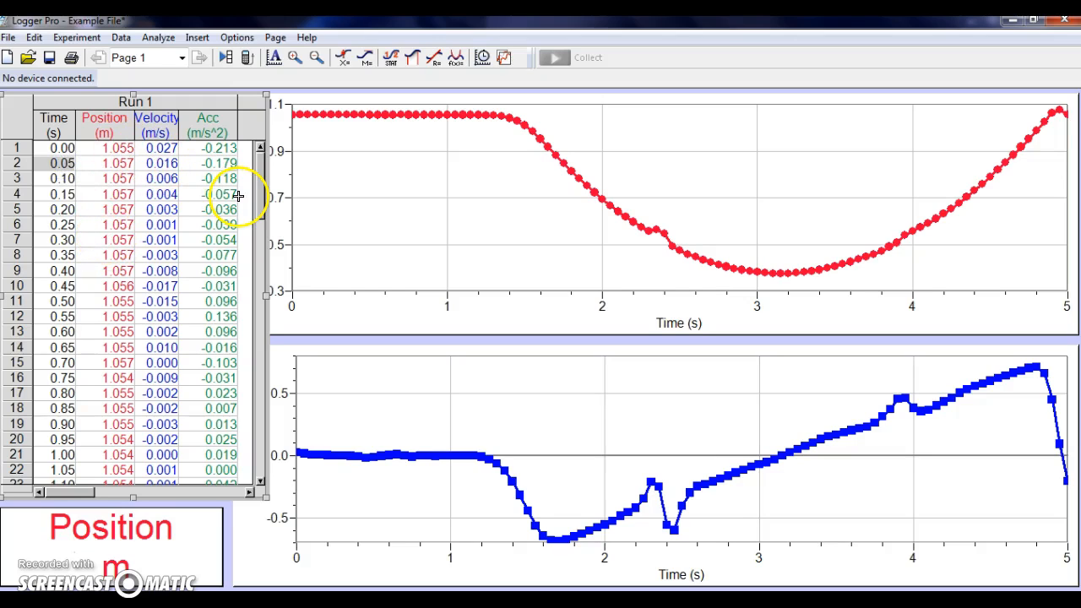
mouse_move(260, 177)
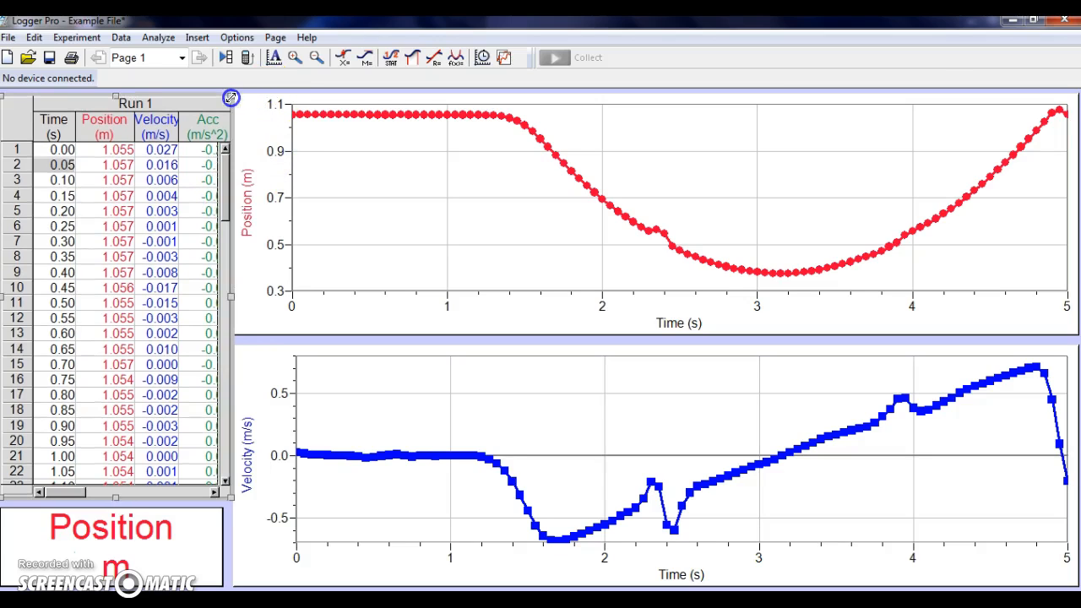
mouse_move(451, 476)
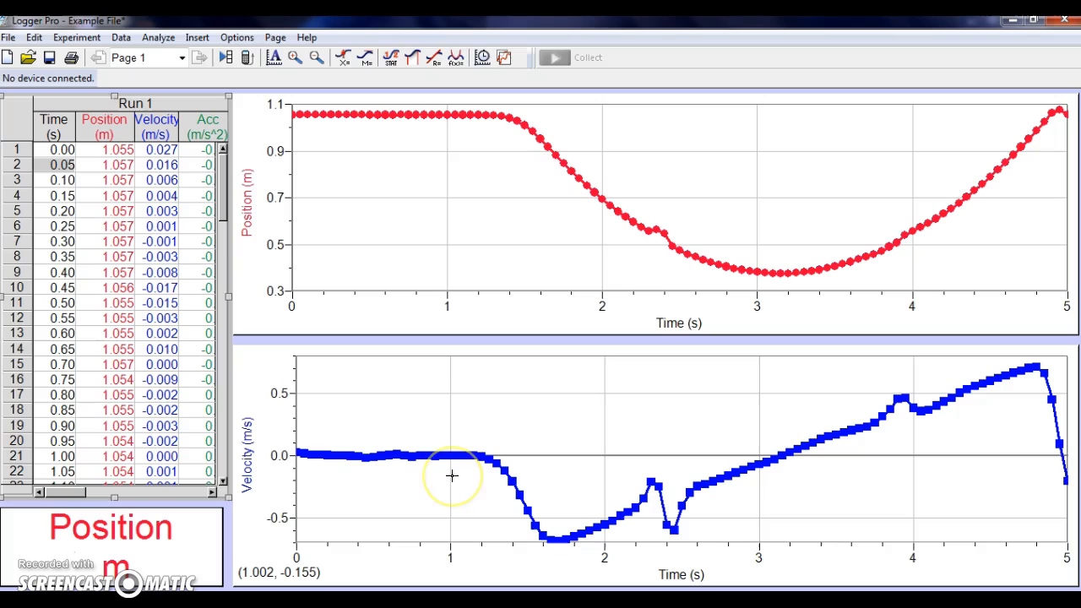
mouse_move(450, 476)
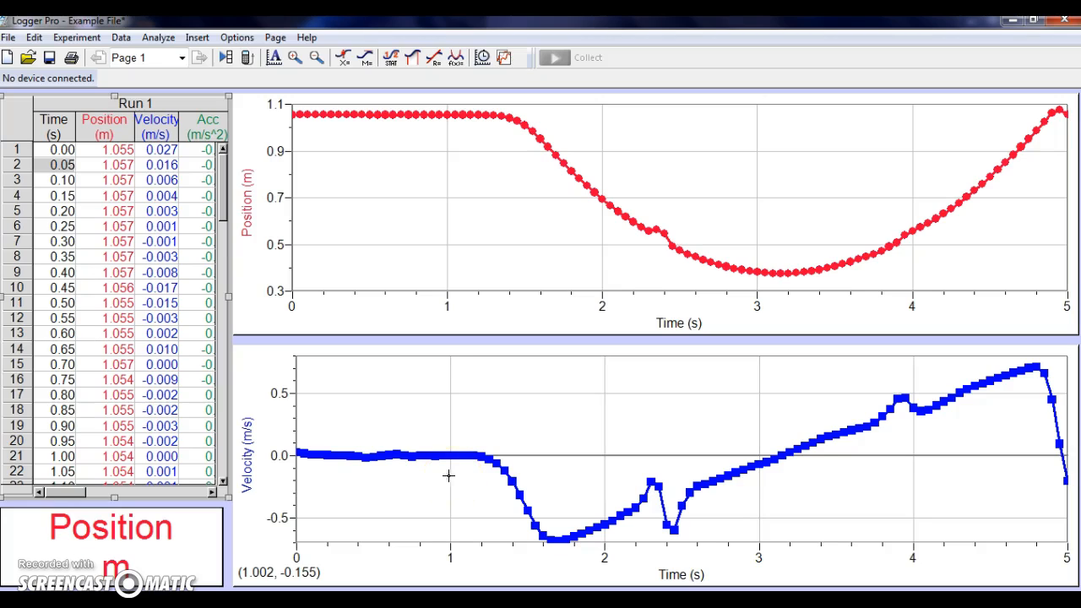
mouse_move(251, 463)
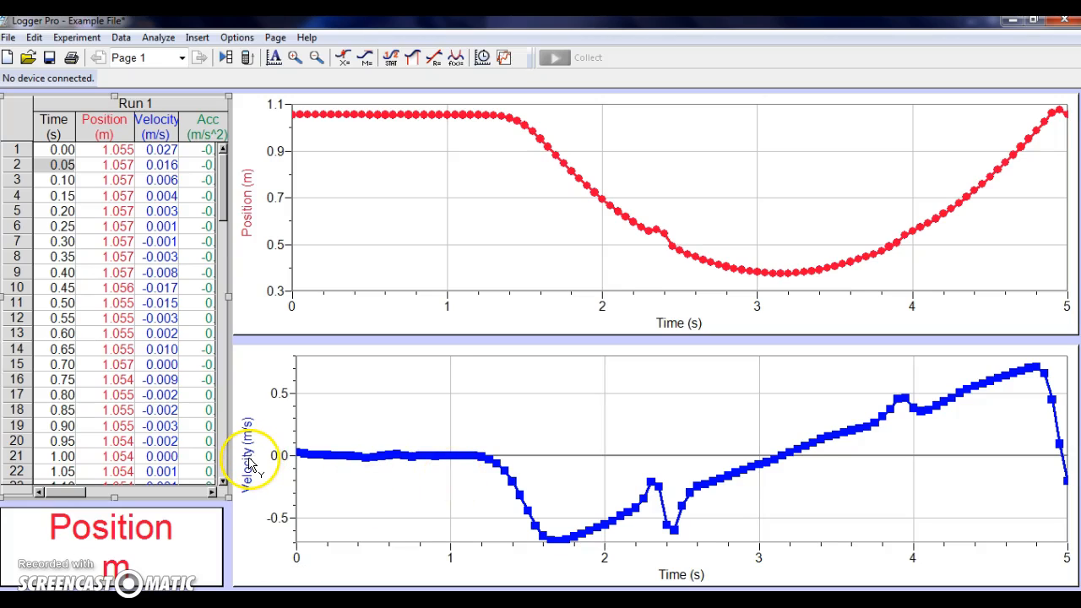
mouse_move(257, 507)
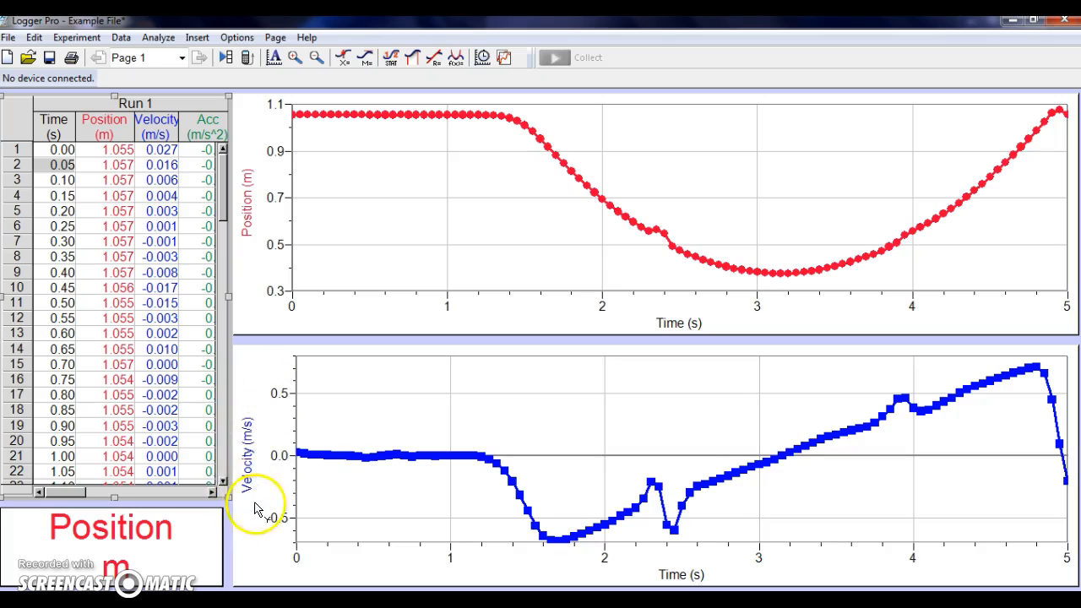
mouse_move(262, 435)
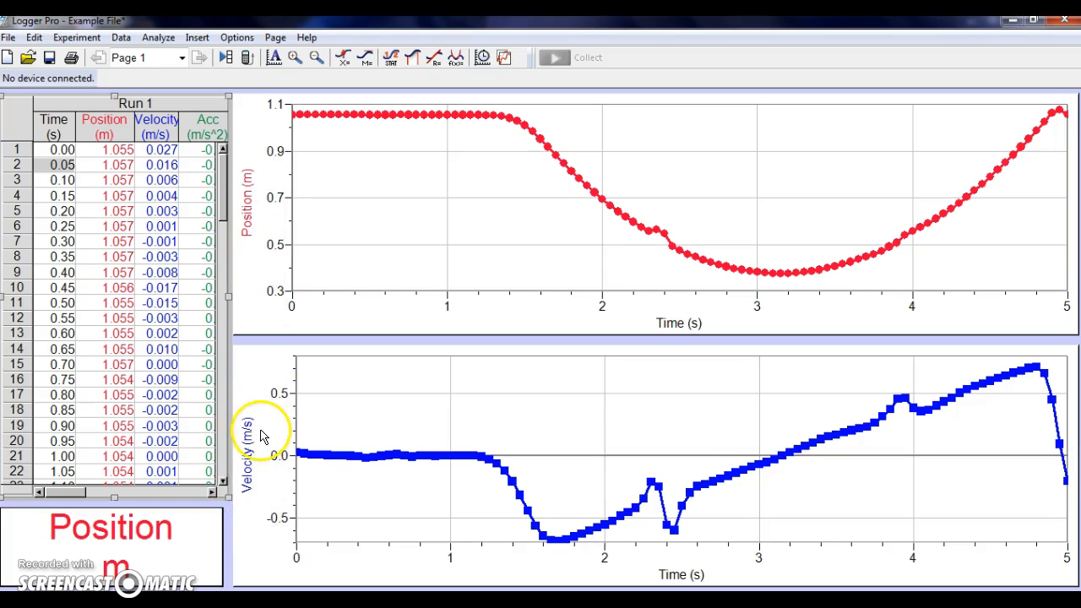
mouse_move(249, 469)
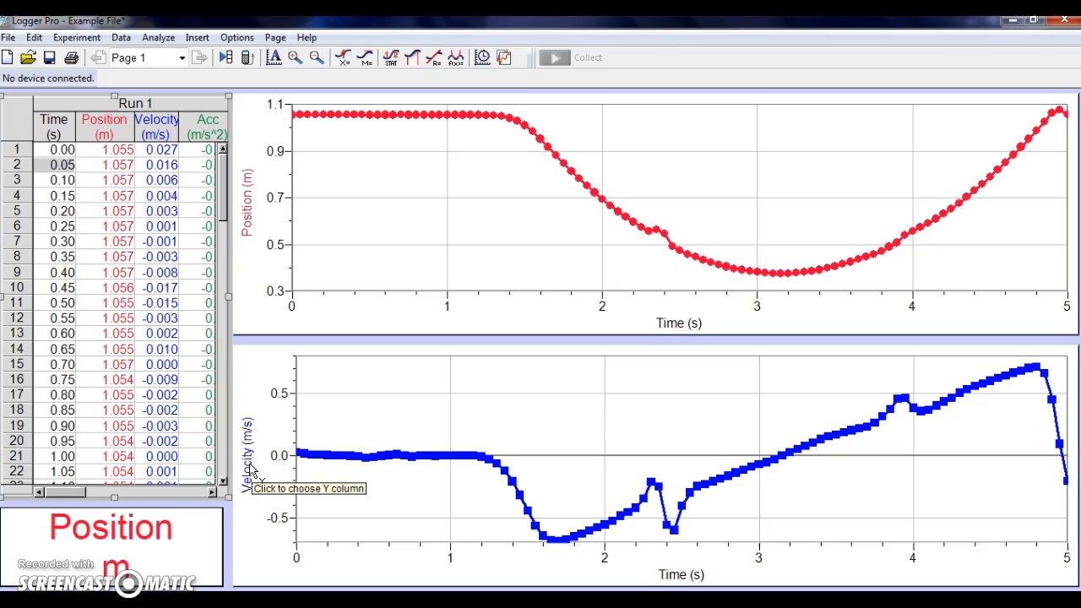
Try plotting Position, then Acceleration, then all three quantities on the lower graph.
left_click(248, 448)
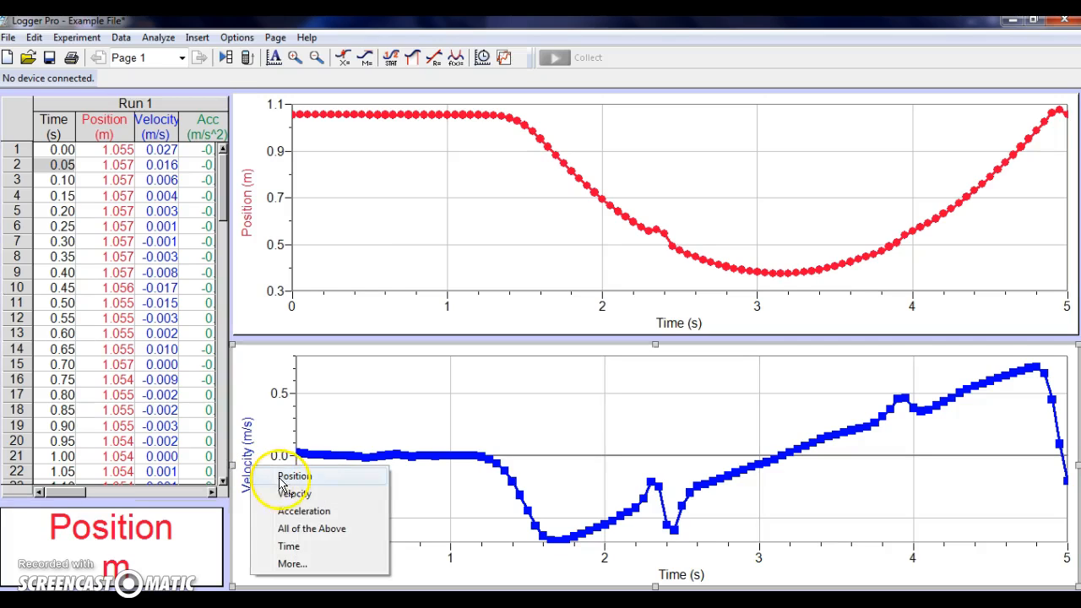
mouse_move(314, 547)
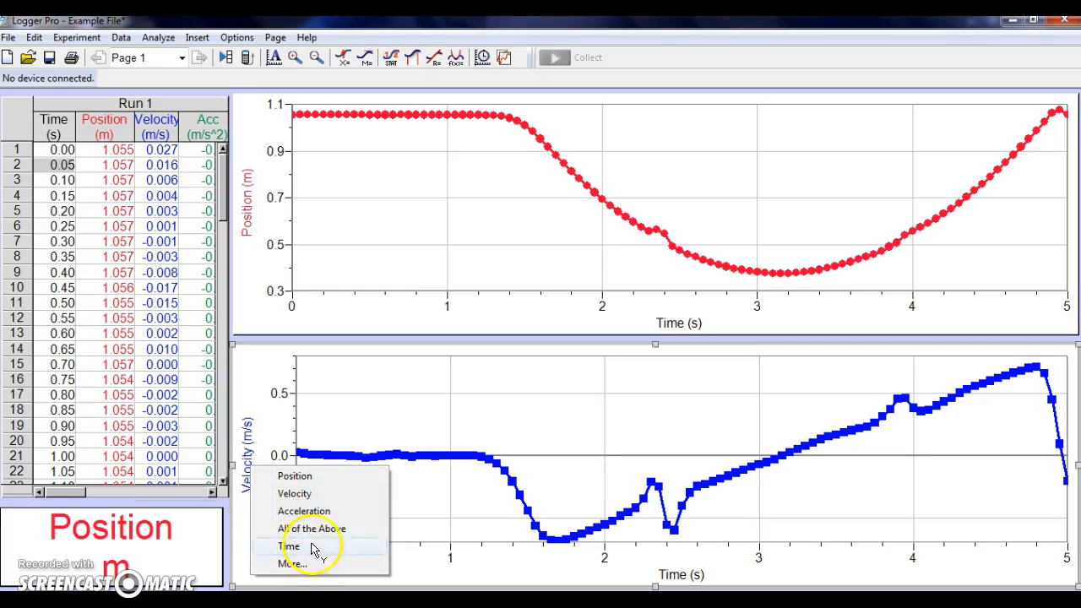
mouse_move(317, 495)
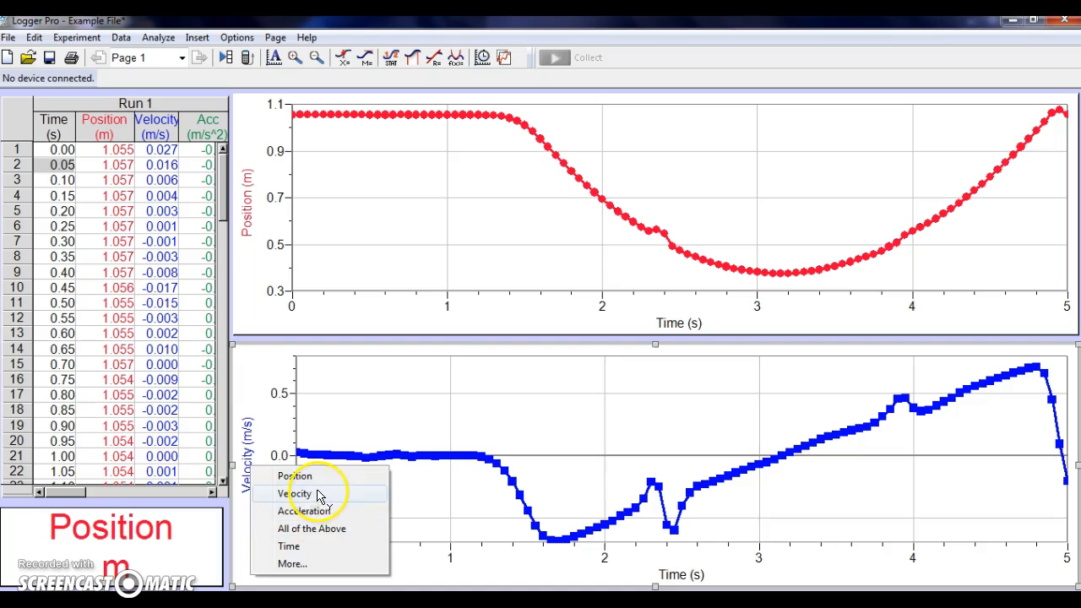
left_click(295, 476)
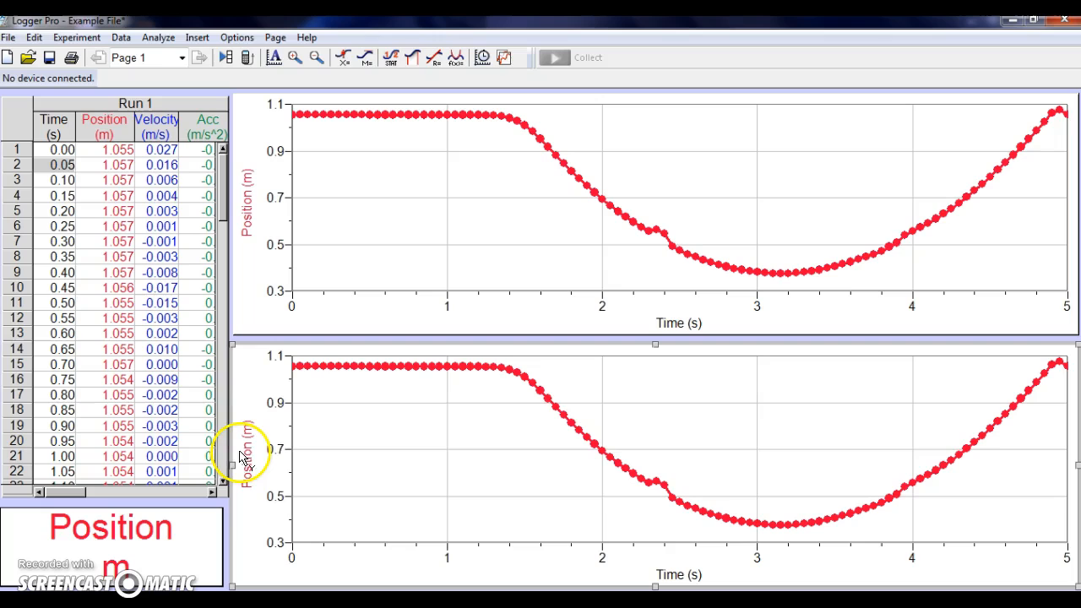
left_click(248, 449)
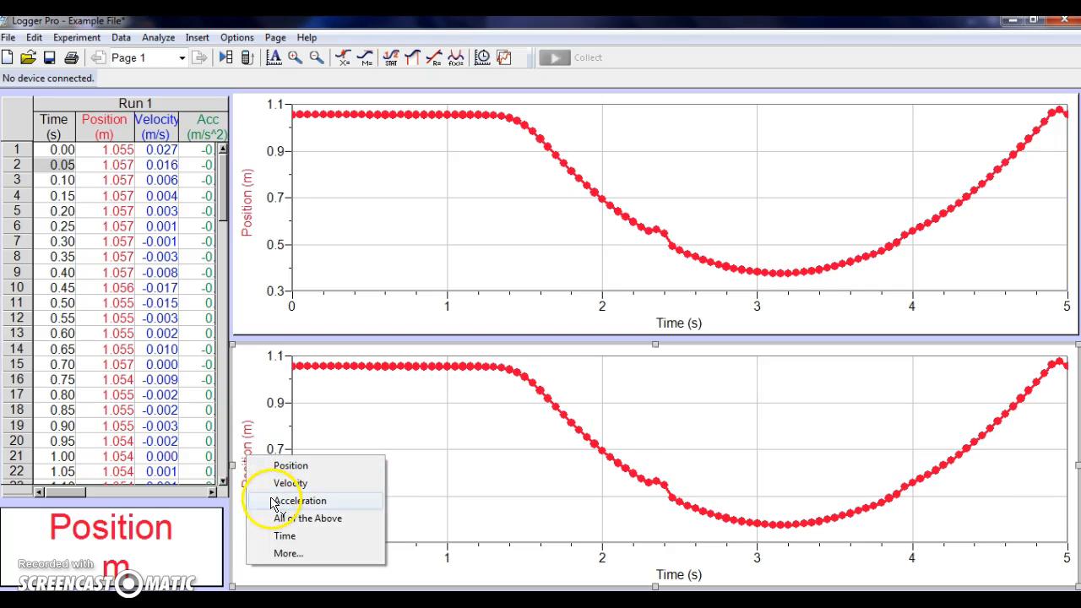
left_click(300, 500)
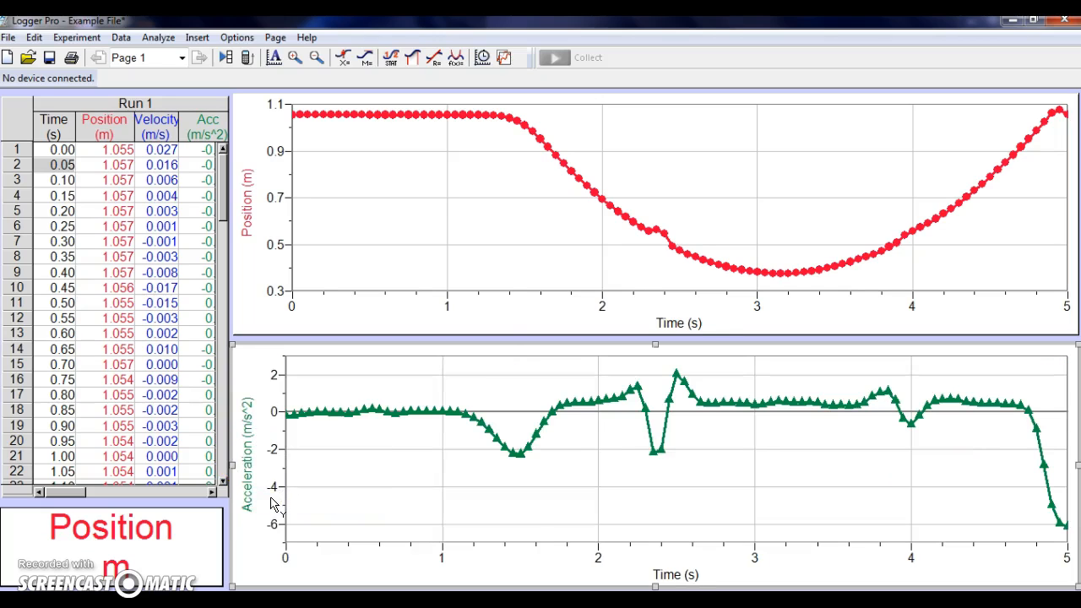
left_click(249, 448)
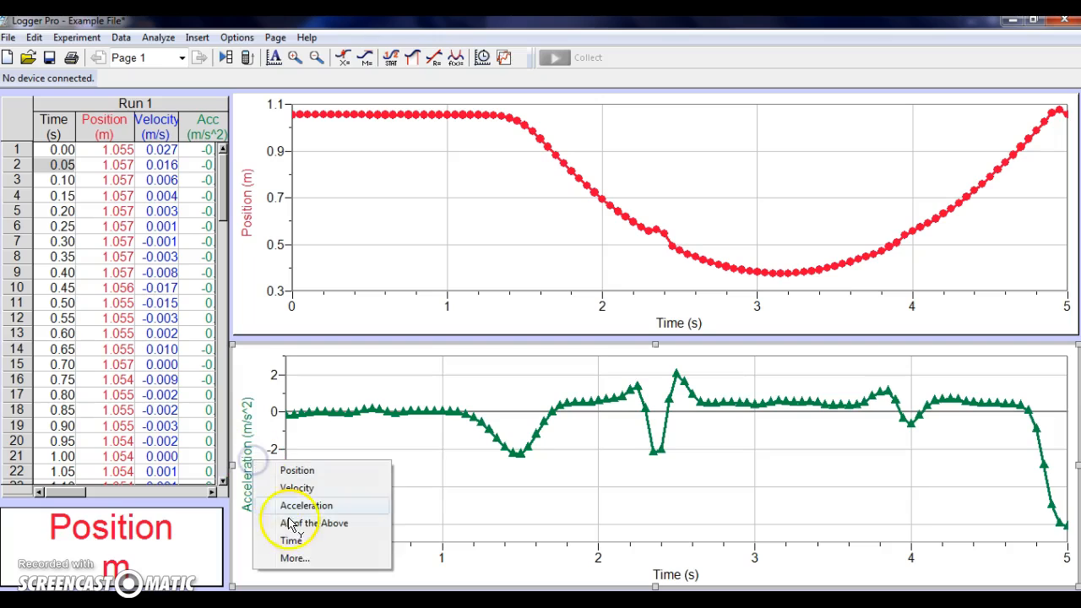
left_click(314, 523)
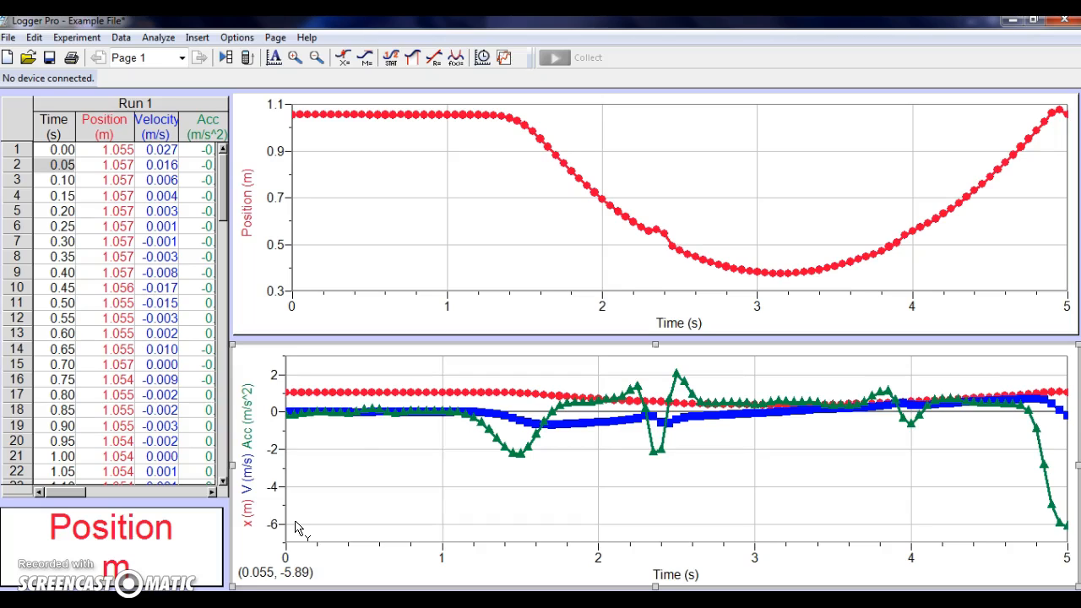
Switch the lower graph to Acceleration alone, then settle on Velocity versus time.
left_click(246, 443)
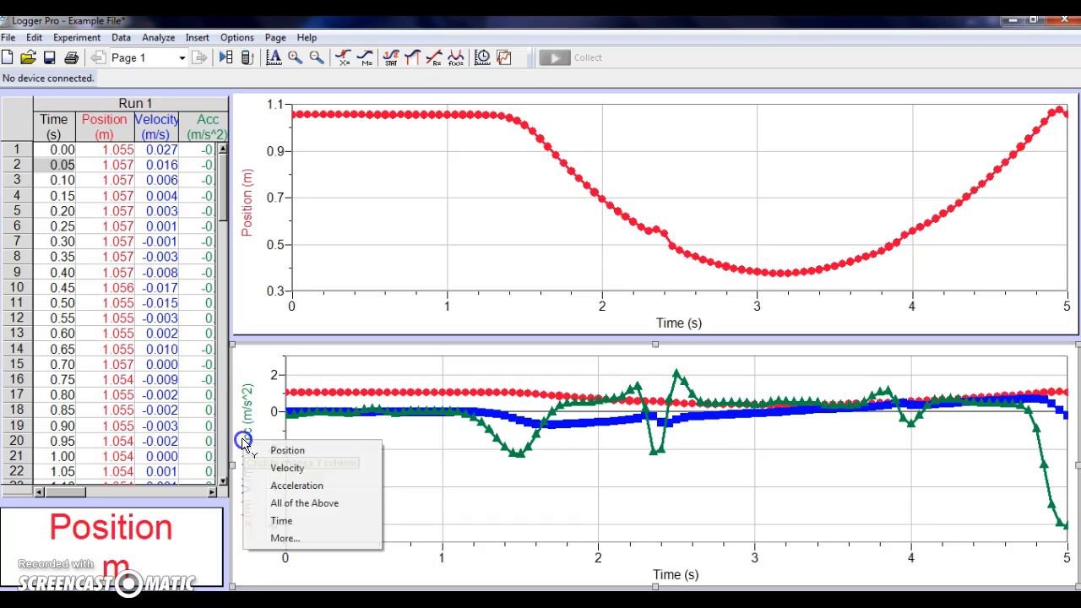
left_click(297, 485)
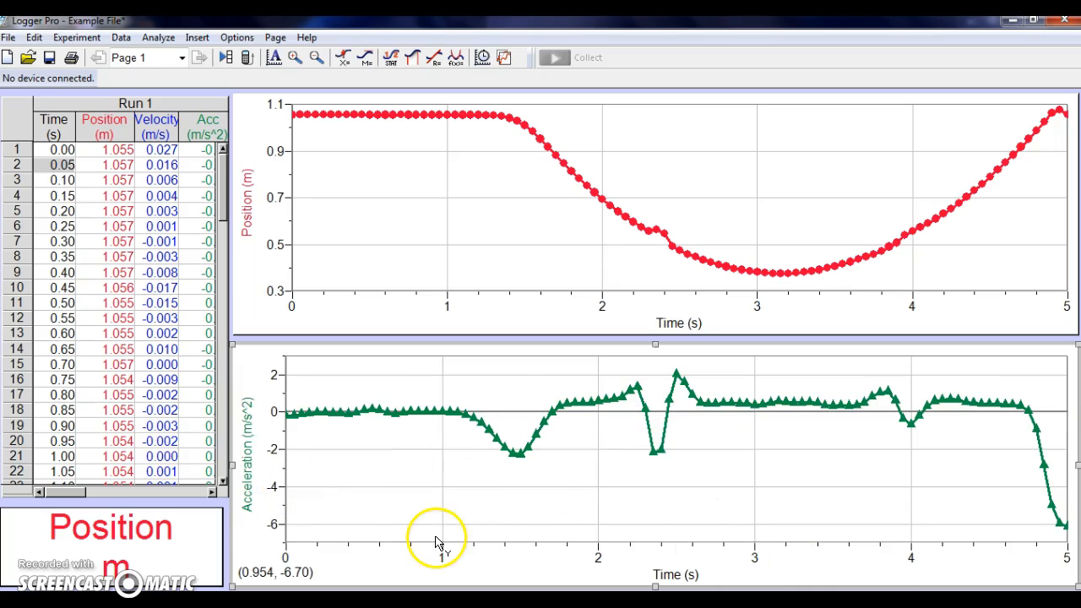
mouse_move(866, 437)
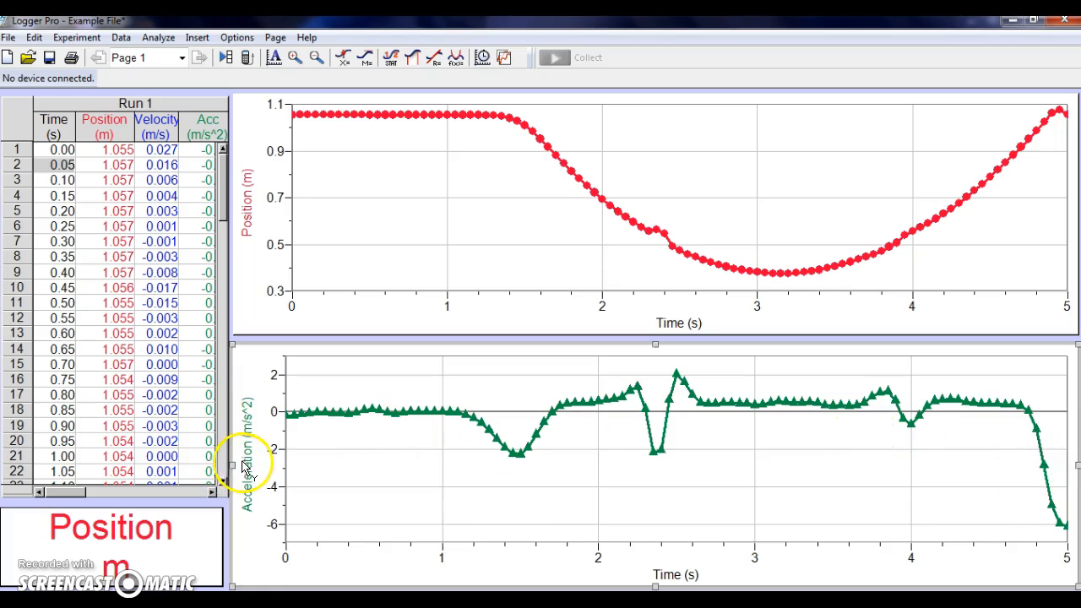
left_click(247, 461)
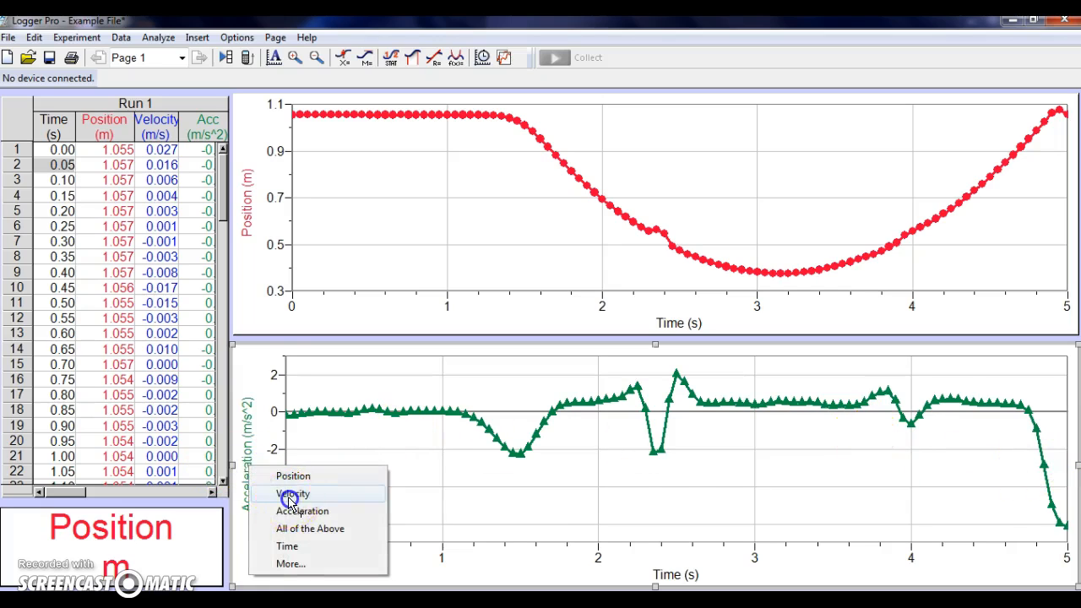
left_click(292, 494)
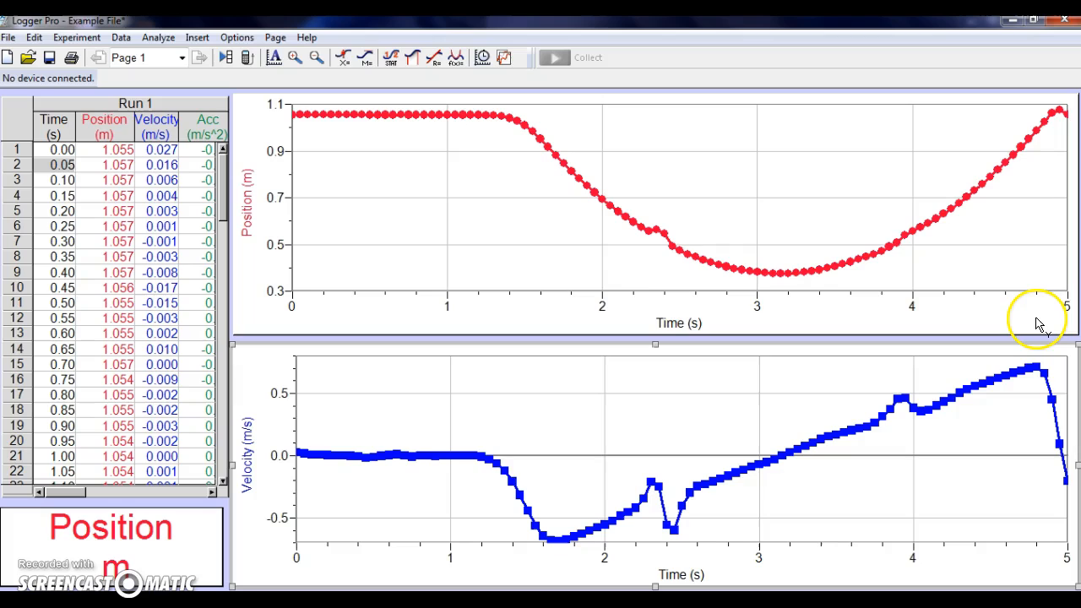
mouse_move(1023, 320)
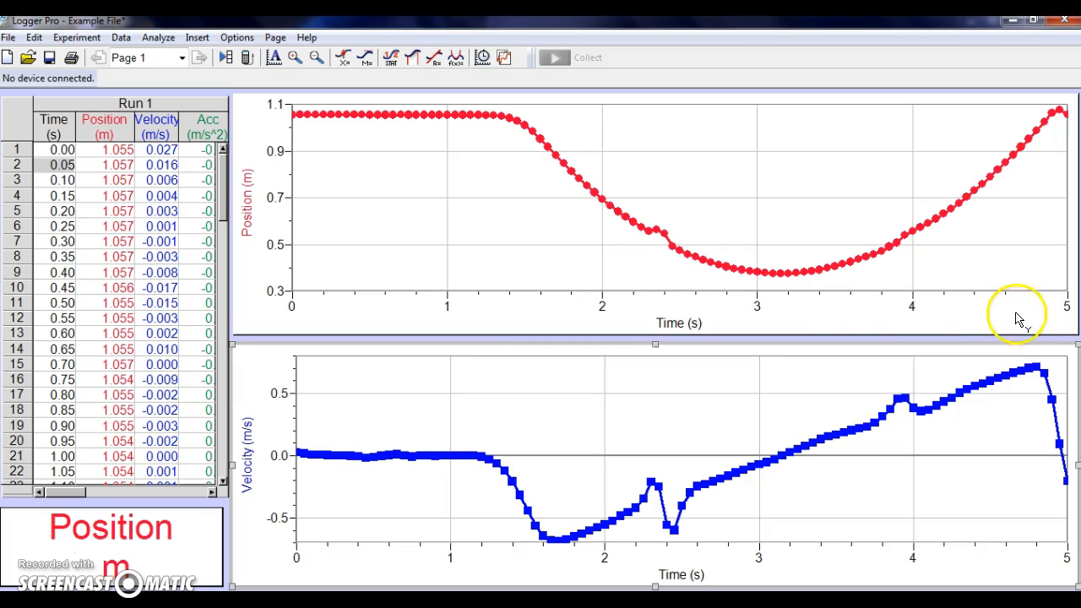
mouse_move(1069, 317)
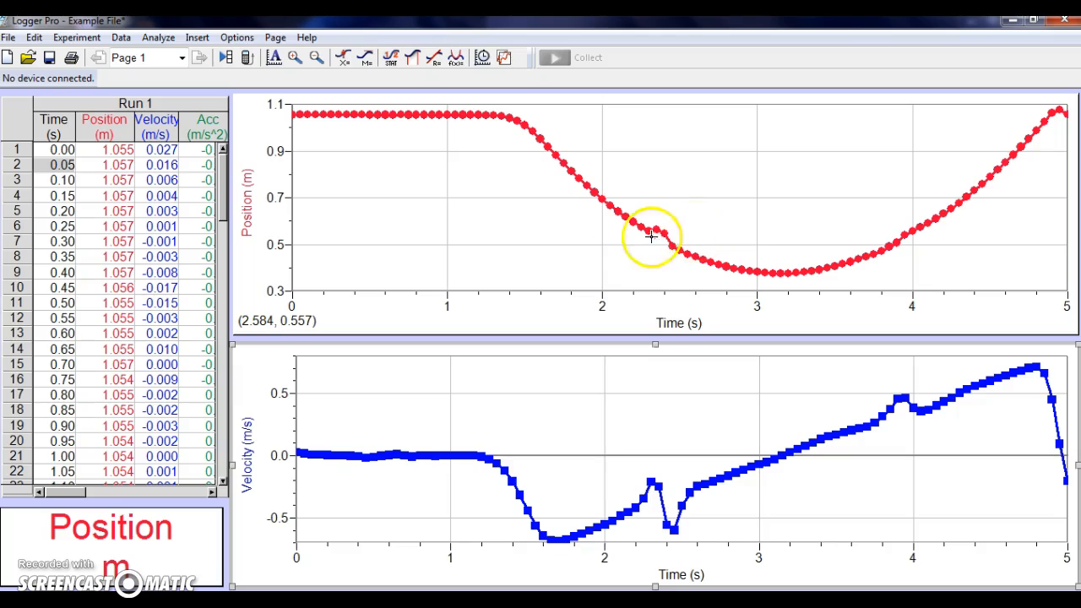
mouse_move(623, 232)
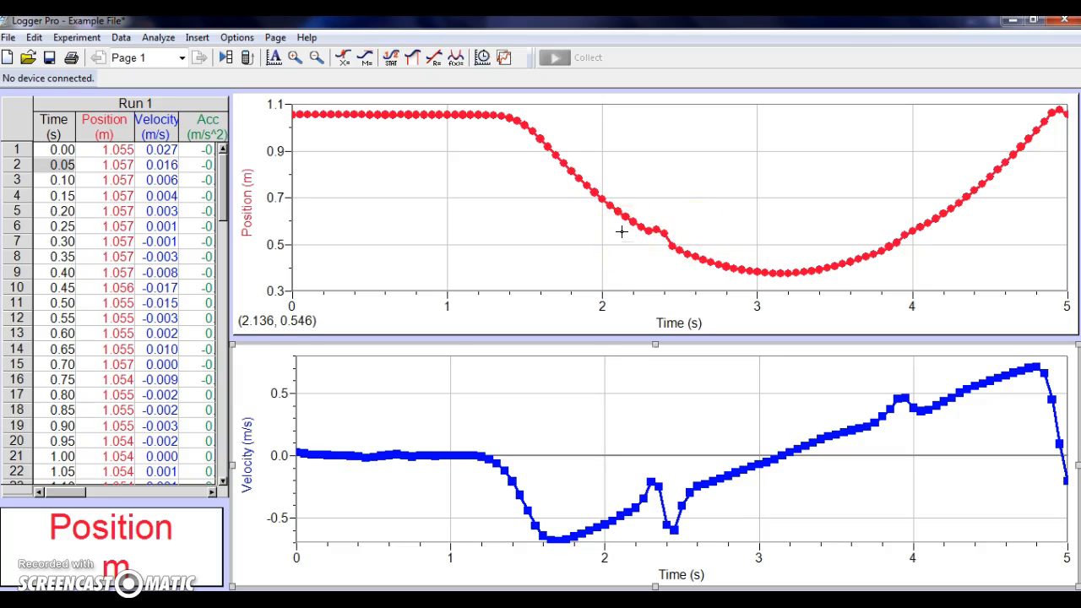
mouse_move(524, 144)
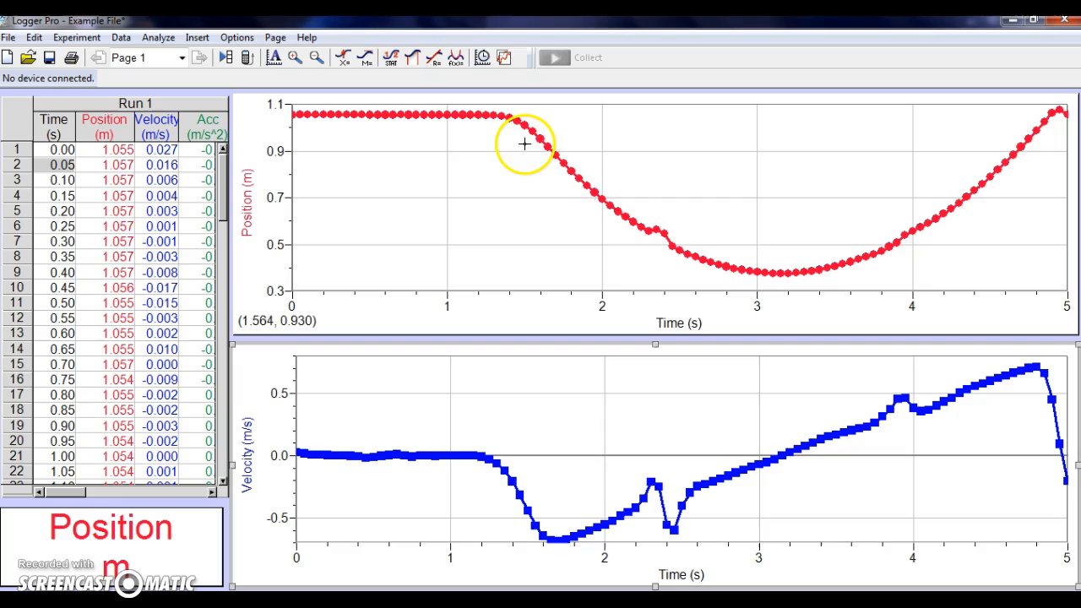
Select the position data from about 1.5 s to near 5 s (Δx 3.40 s).
left_click_drag(524, 144, 621, 155)
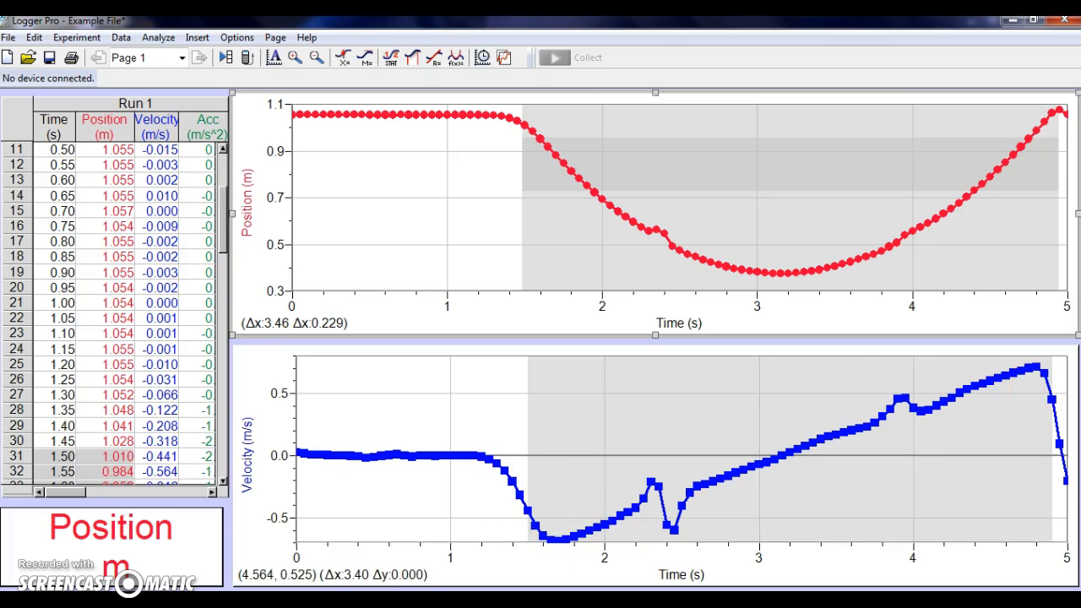
mouse_move(635, 538)
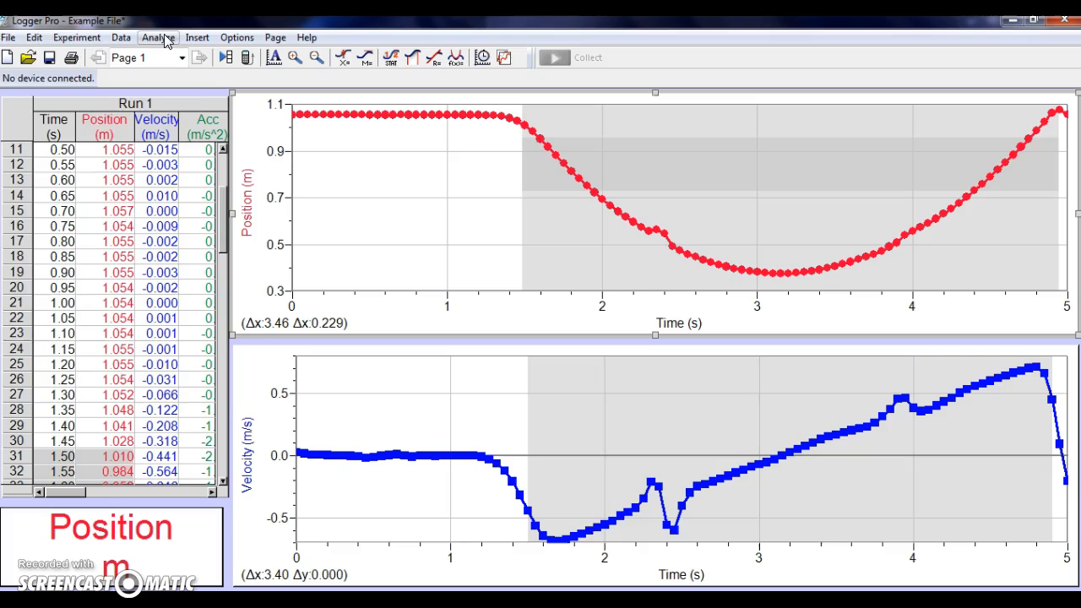
Open the Analyze menu's Curve Fit window for the selected position data.
left_click(157, 37)
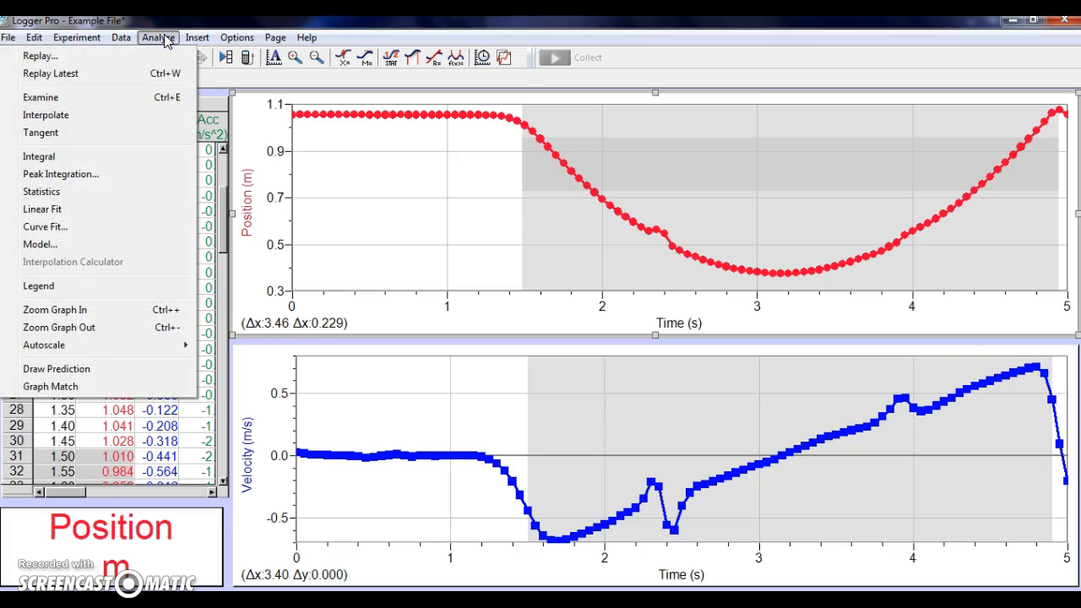
mouse_move(64, 226)
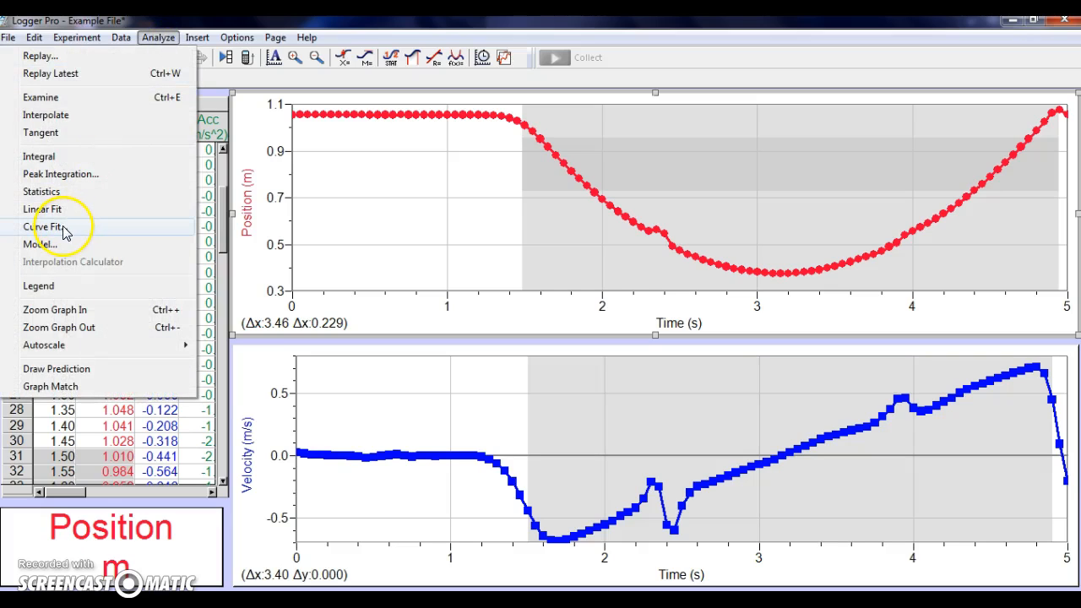
left_click(47, 226)
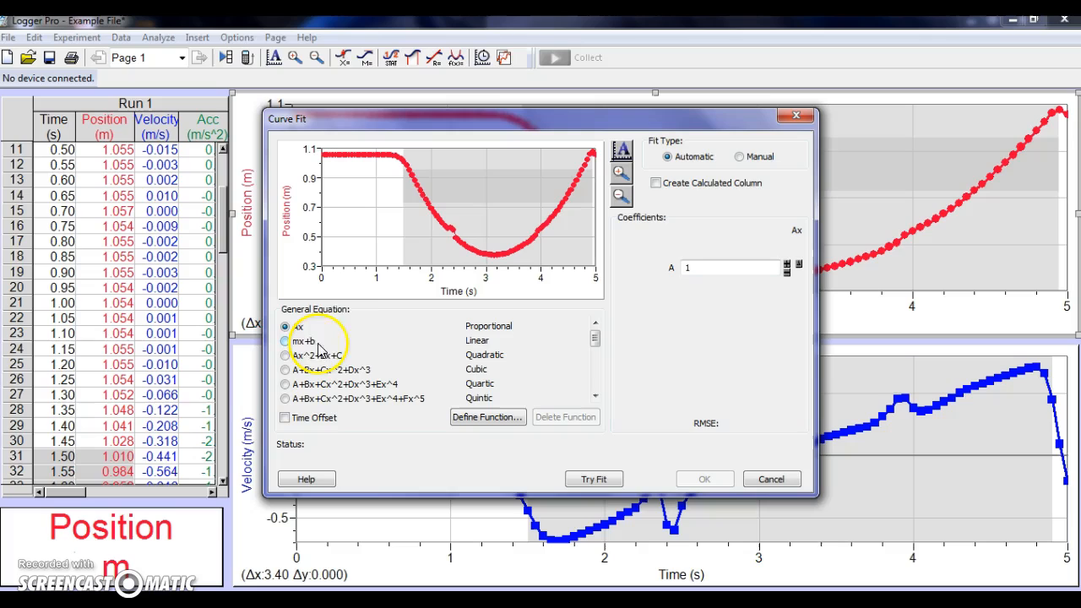
left_click(286, 327)
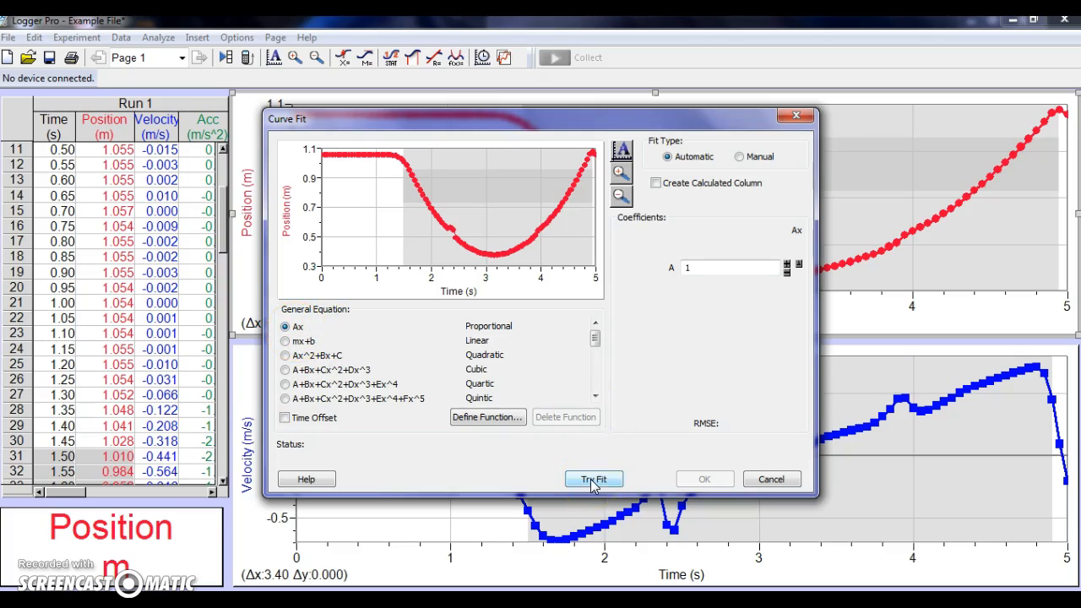
Try proportional and linear fits, then fit the quadratic: A 0.2303, B -1.459, C 2.692.
left_click(594, 479)
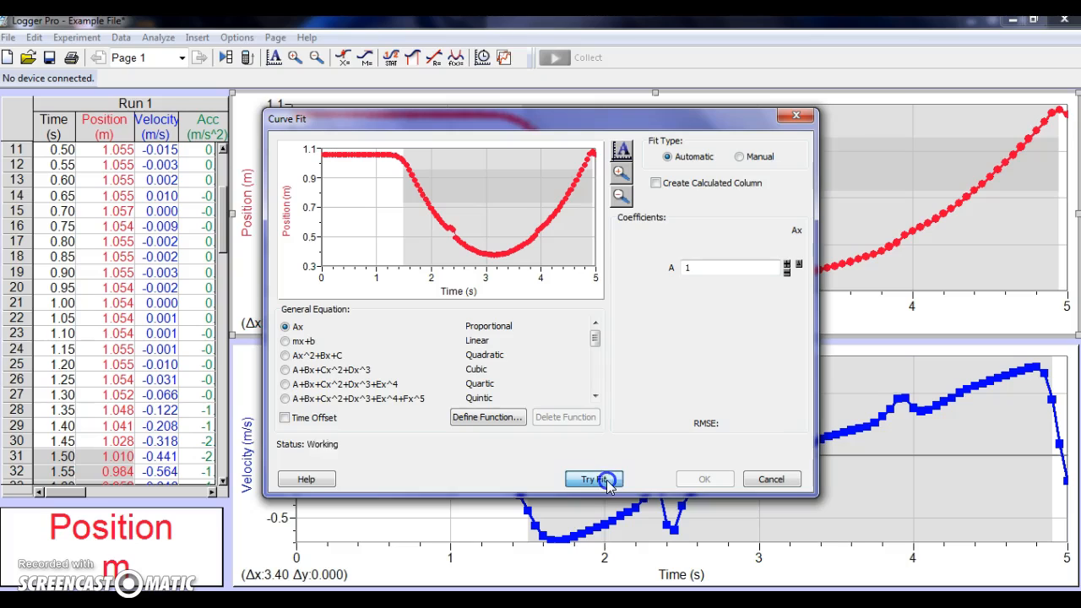
left_click(594, 479)
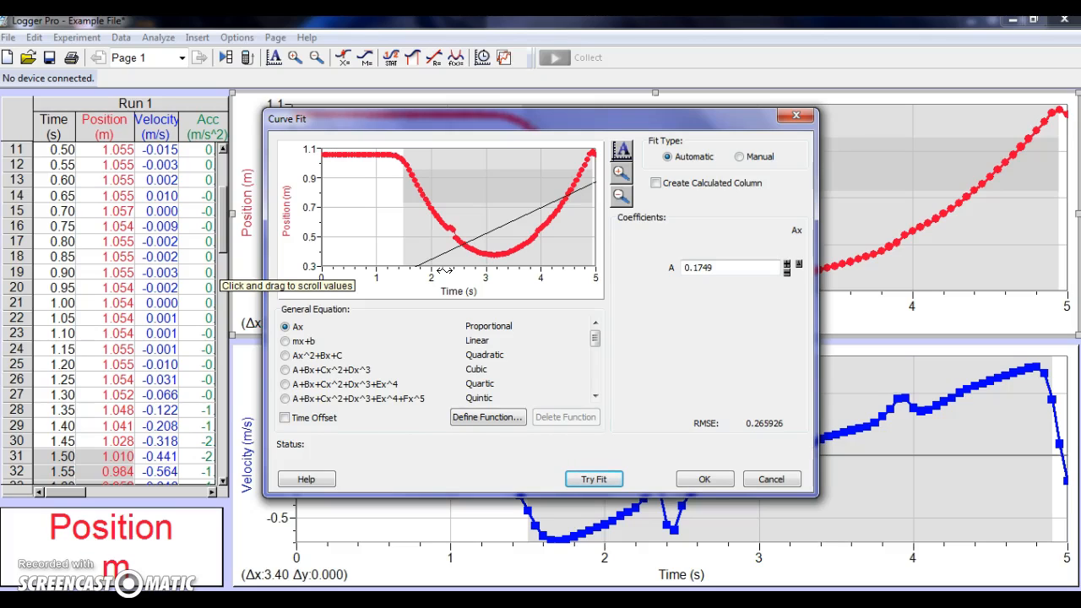
mouse_move(553, 179)
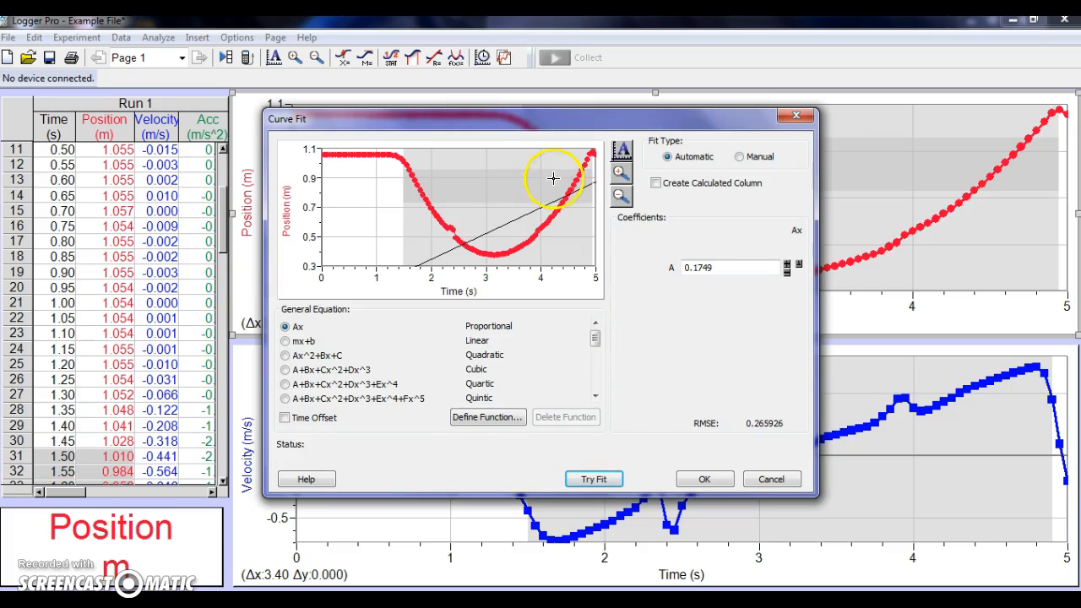
mouse_move(466, 267)
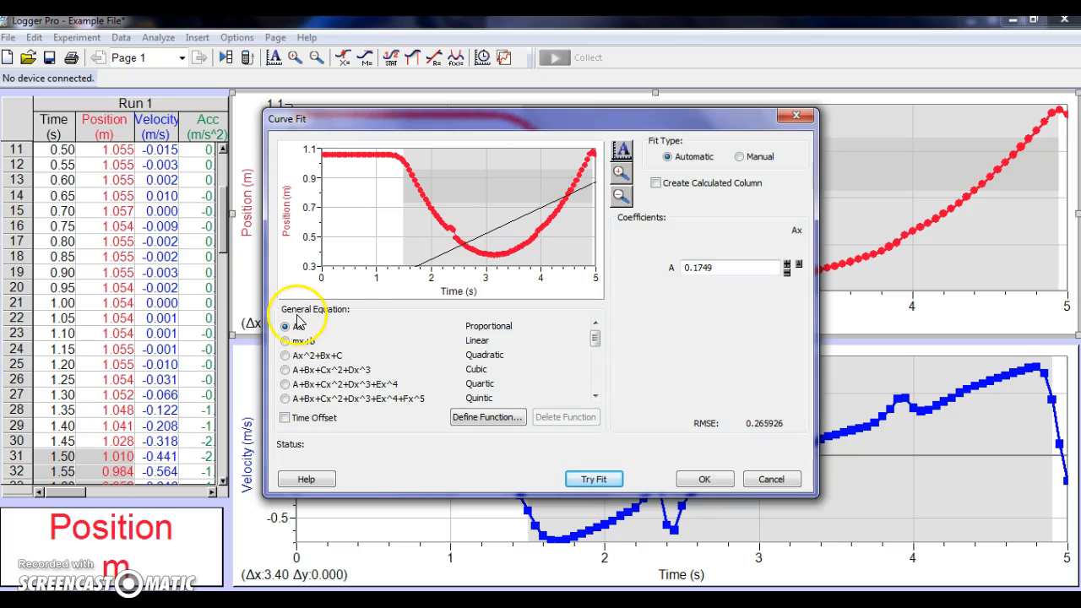
left_click(285, 341)
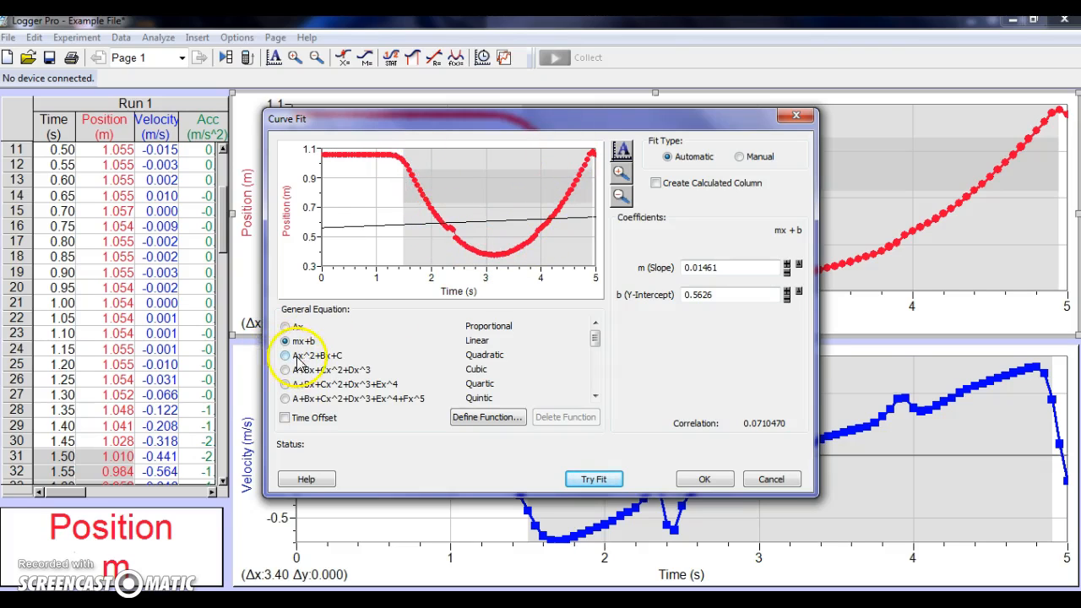
left_click(285, 355)
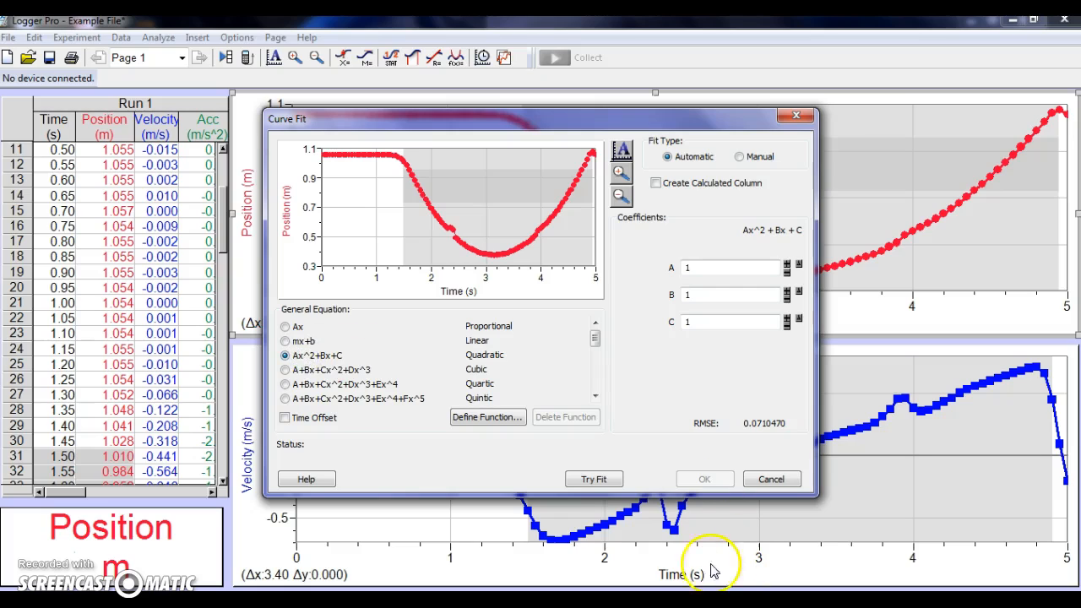
left_click(594, 479)
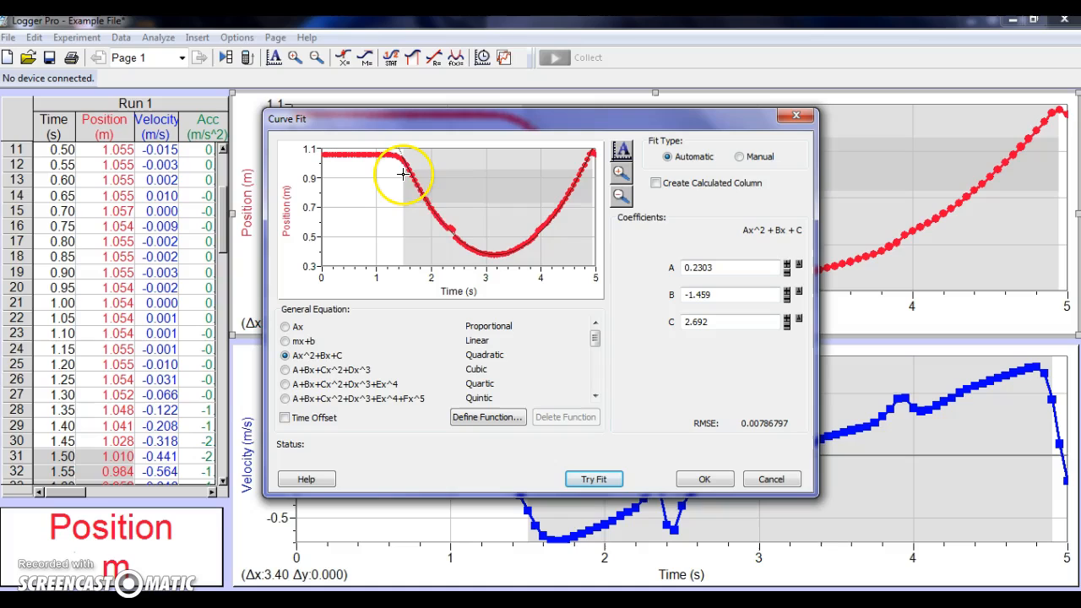
mouse_move(398, 183)
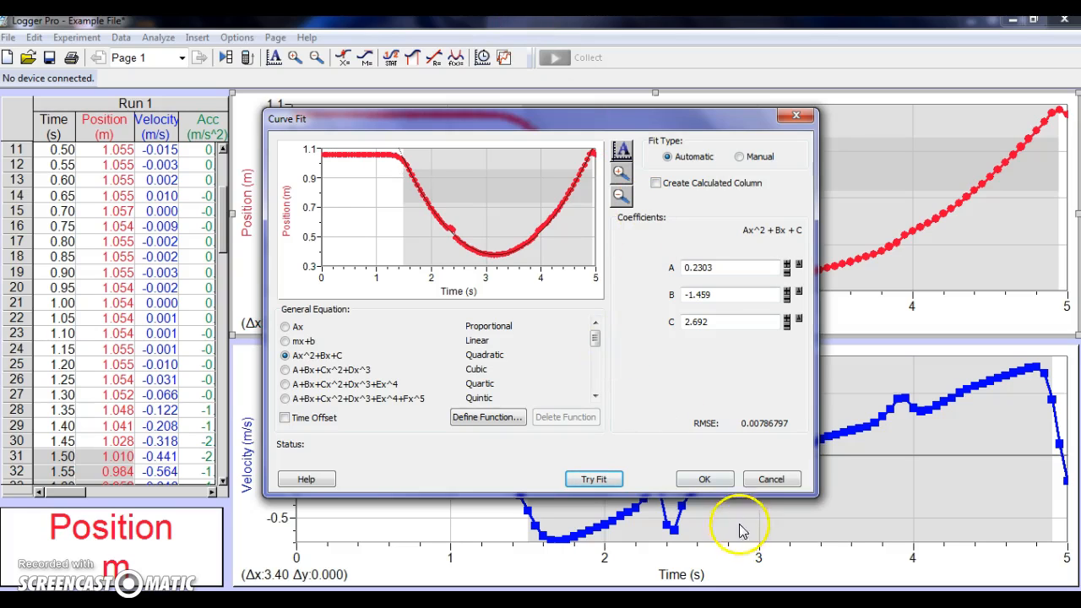
Accept the quadratic fit, adding its curve and RMSE 0.007868 m results box.
left_click(705, 479)
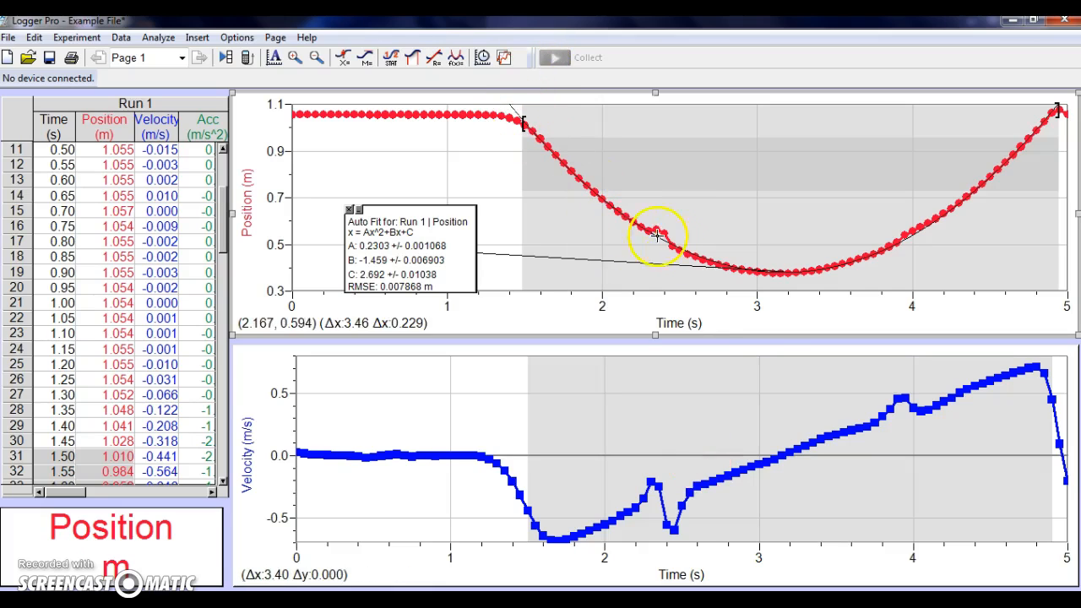
mouse_move(917, 241)
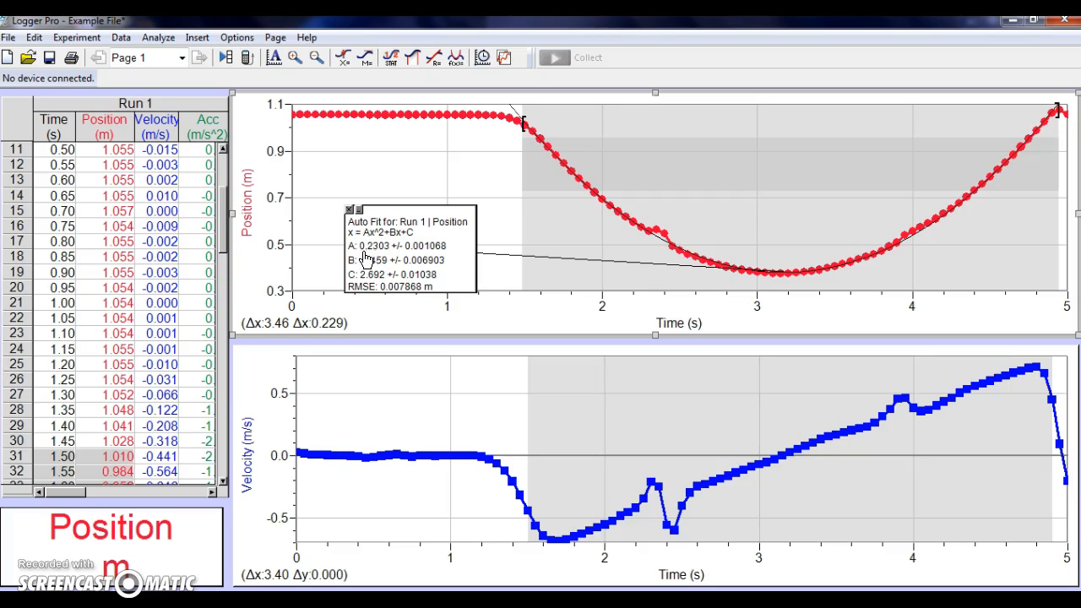
mouse_move(380, 394)
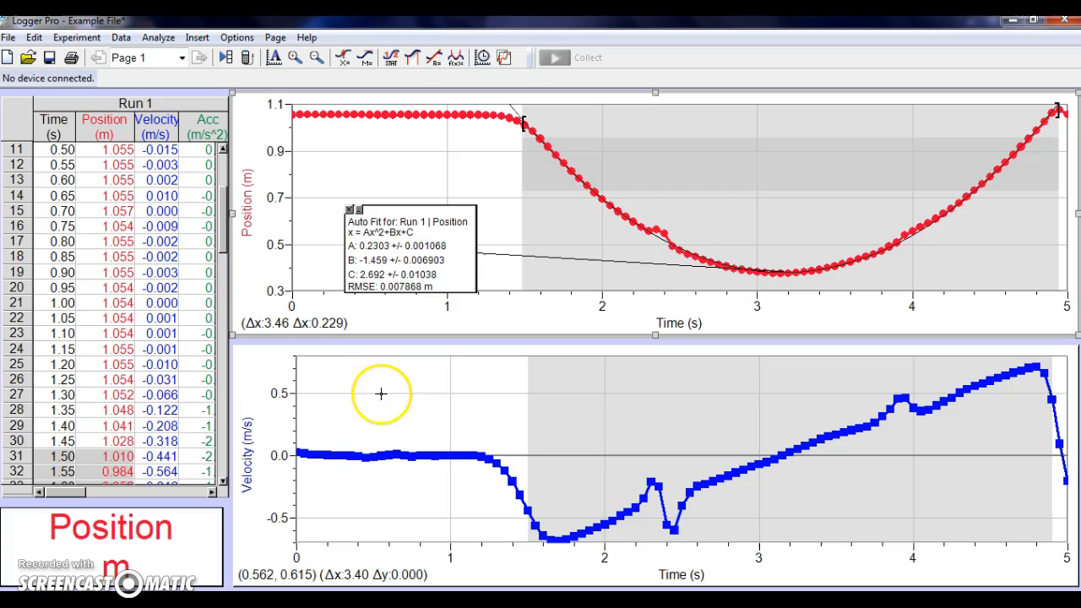
mouse_move(339, 372)
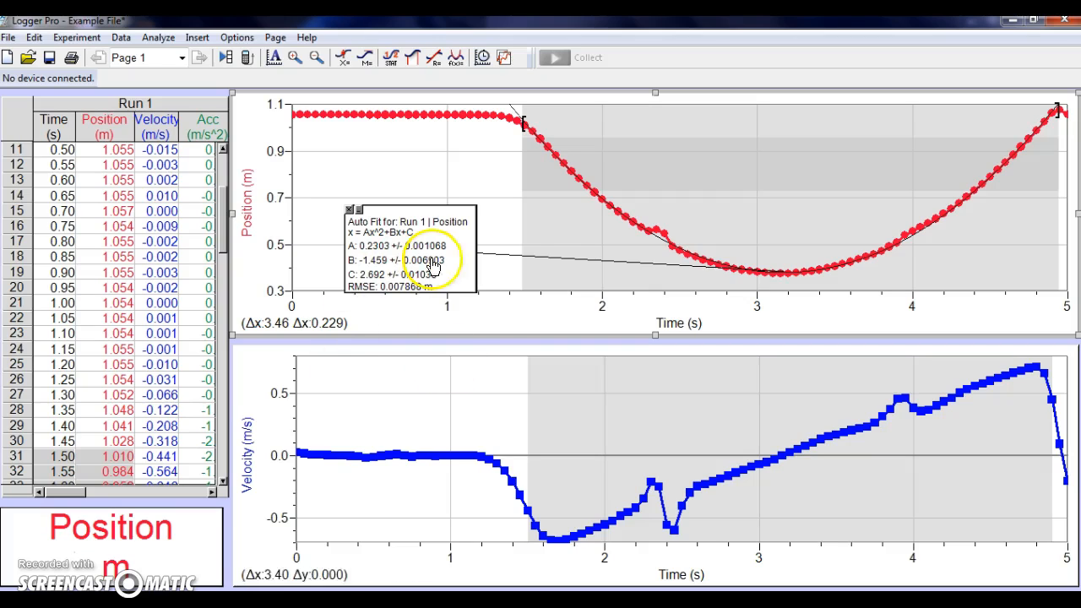
mouse_move(516, 119)
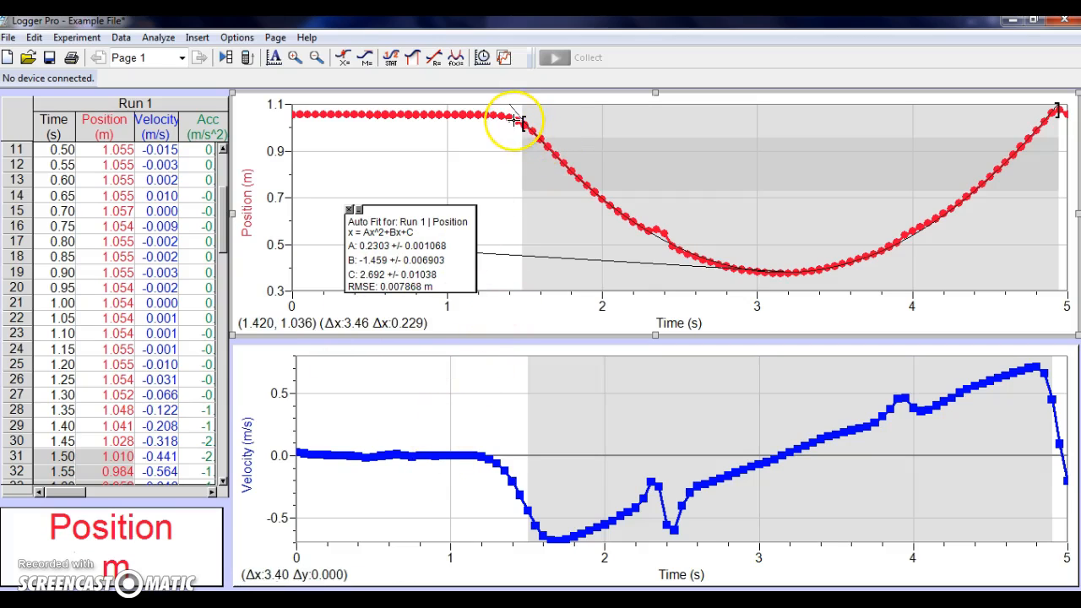
mouse_move(473, 114)
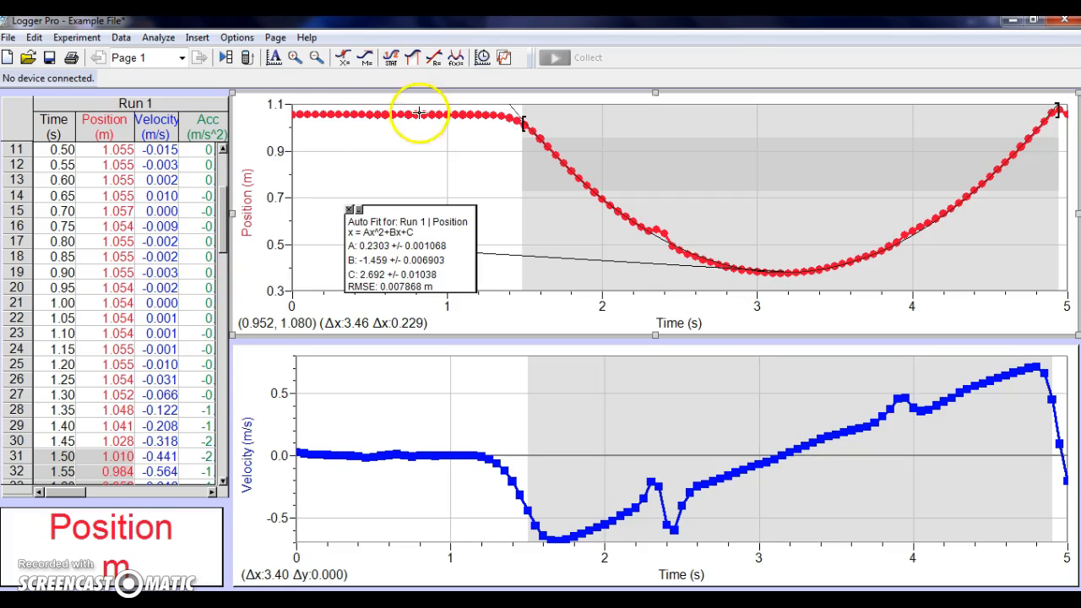
mouse_move(464, 108)
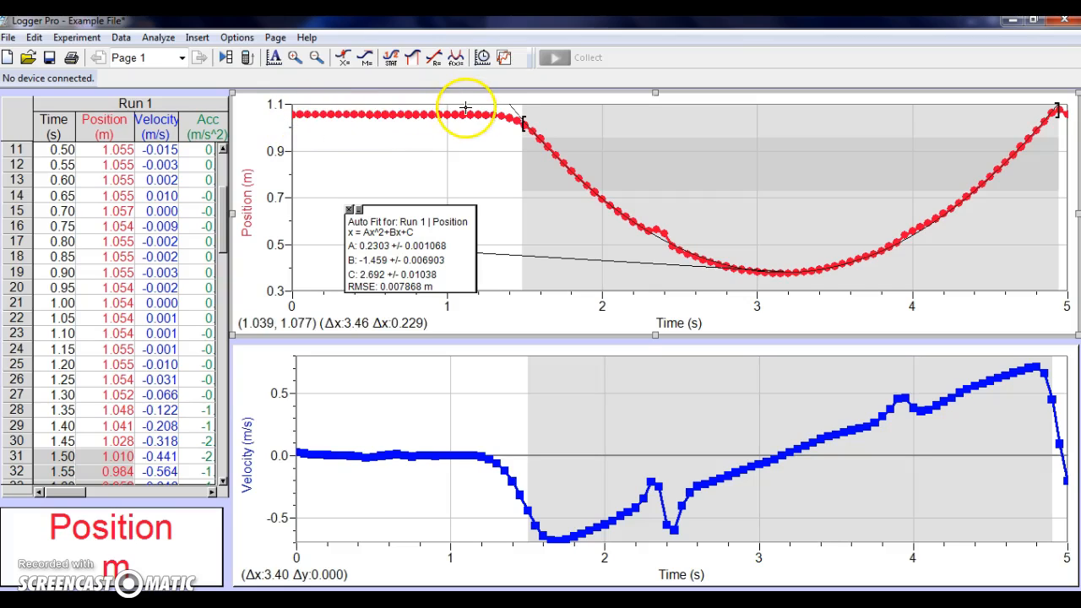
mouse_move(528, 135)
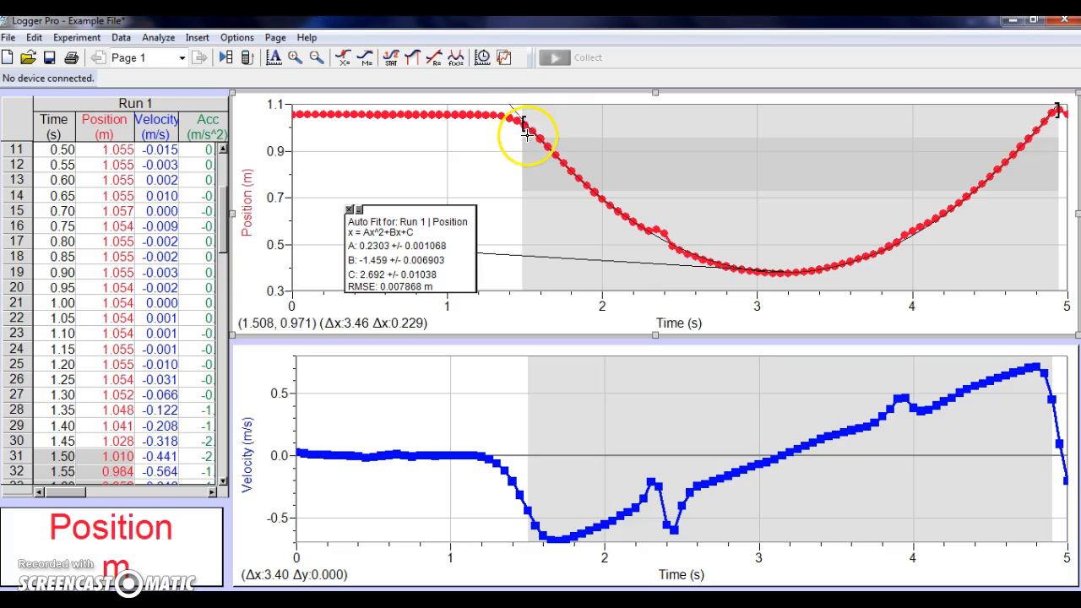
mouse_move(497, 118)
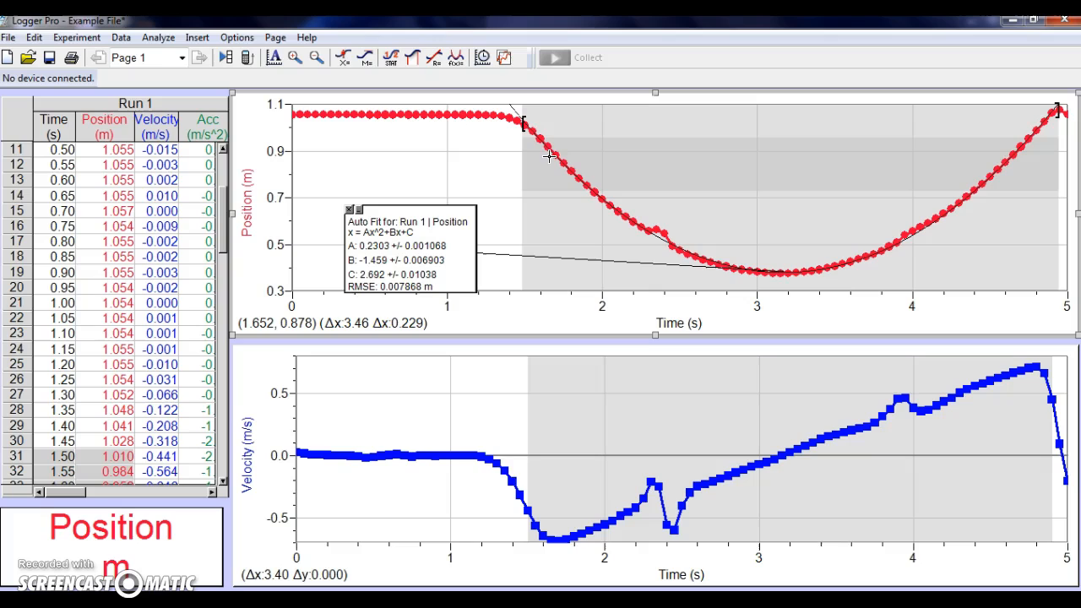
mouse_move(547, 132)
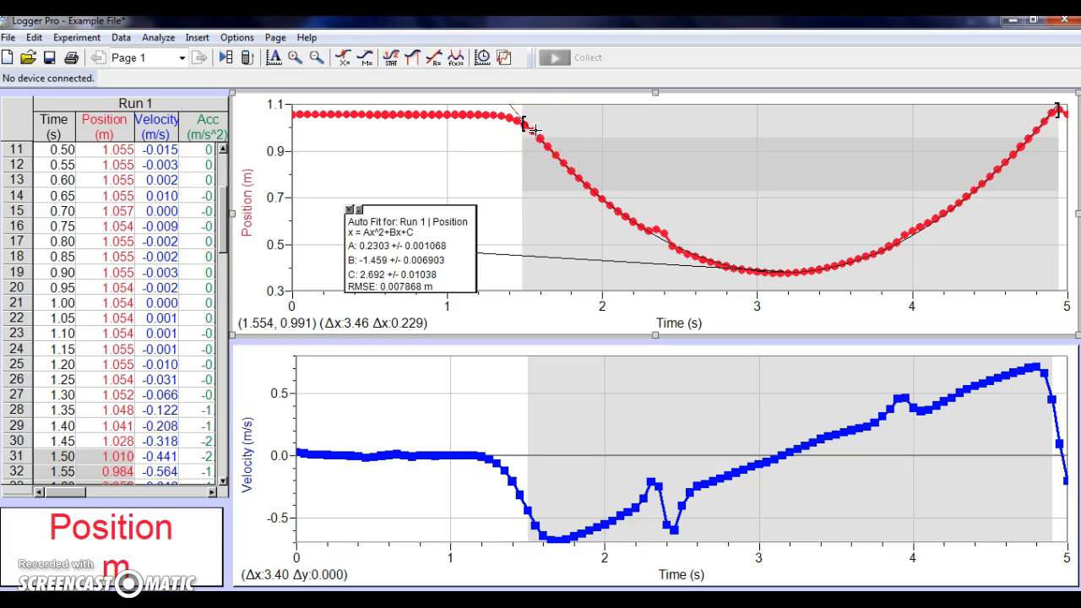
mouse_move(606, 200)
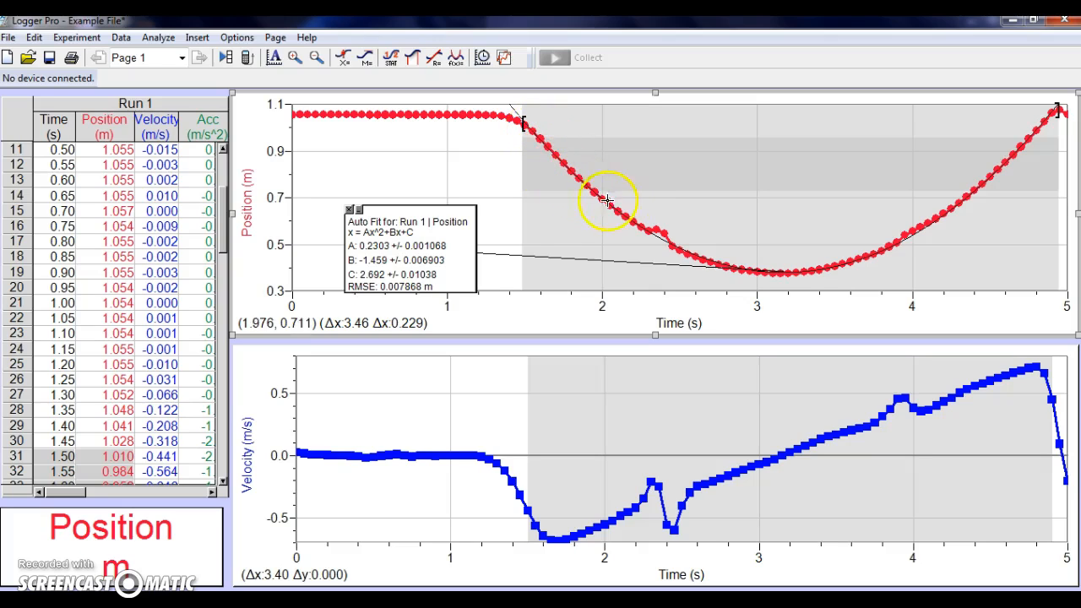
mouse_move(773, 285)
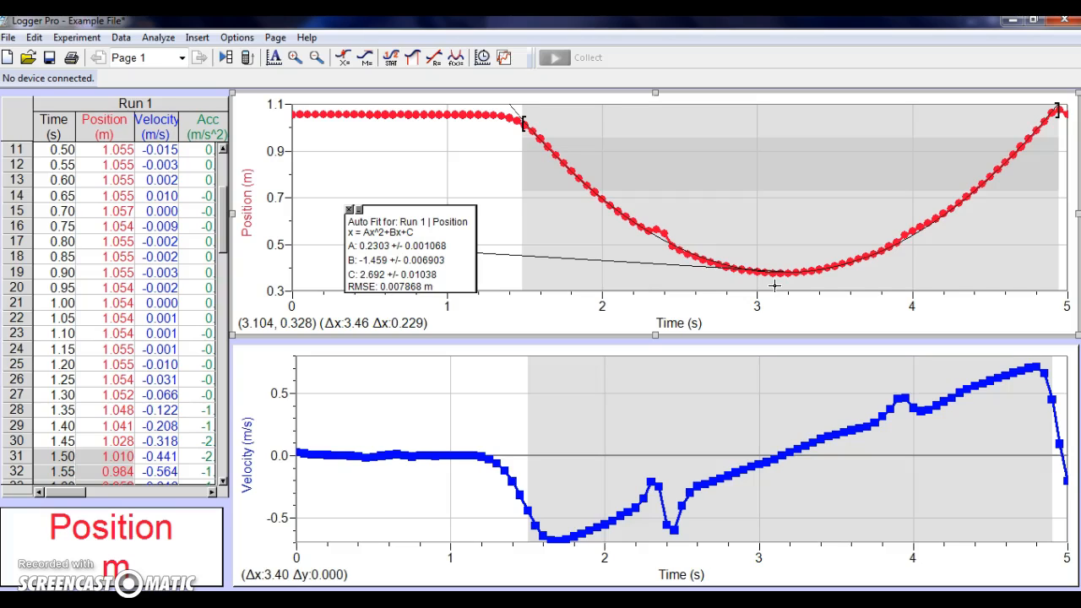
mouse_move(847, 275)
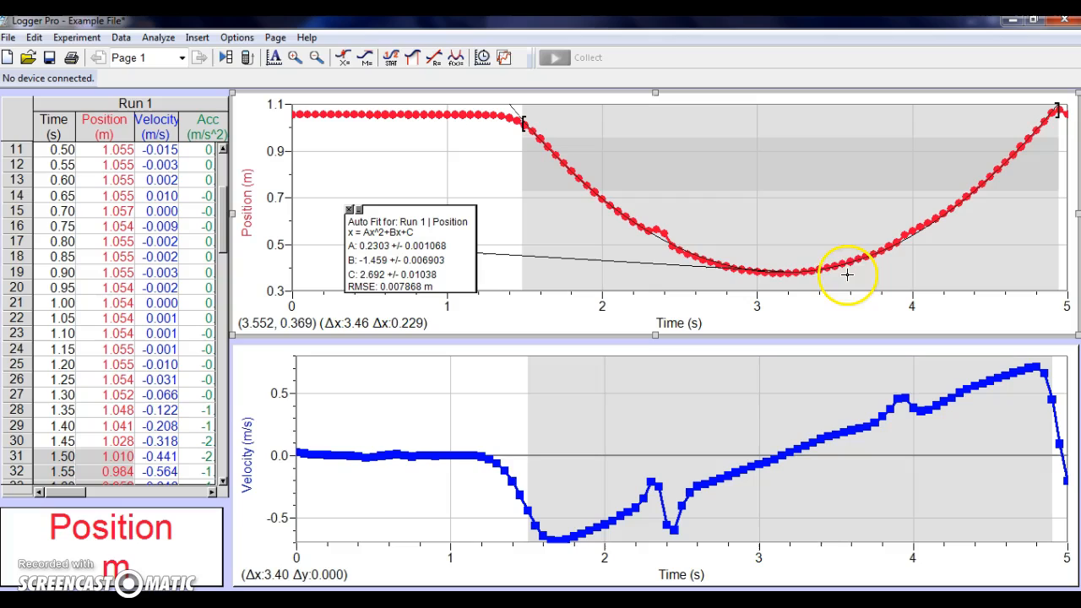
mouse_move(800, 274)
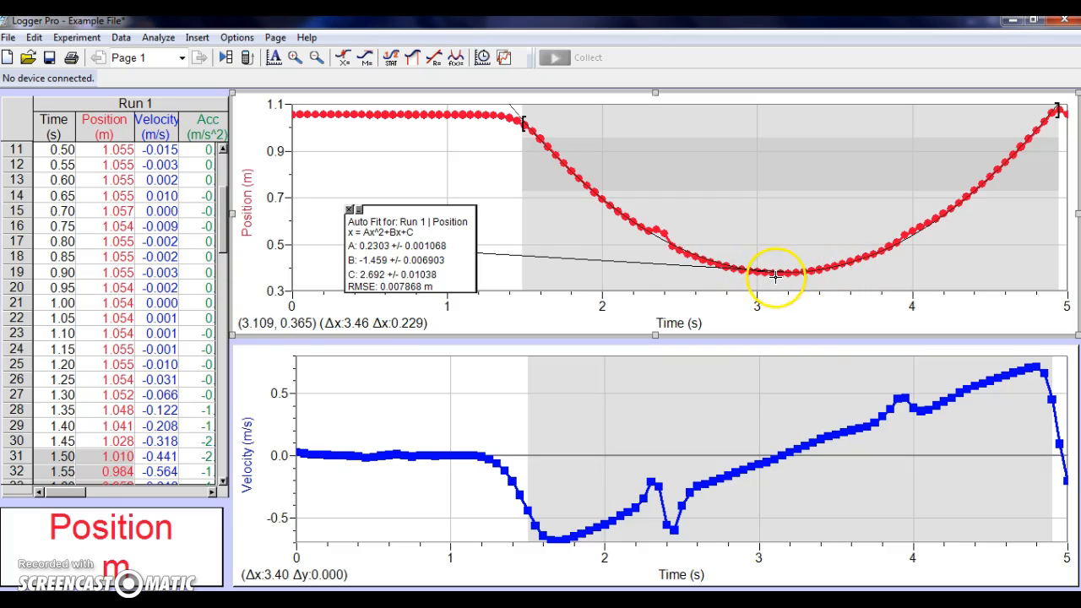
mouse_move(809, 271)
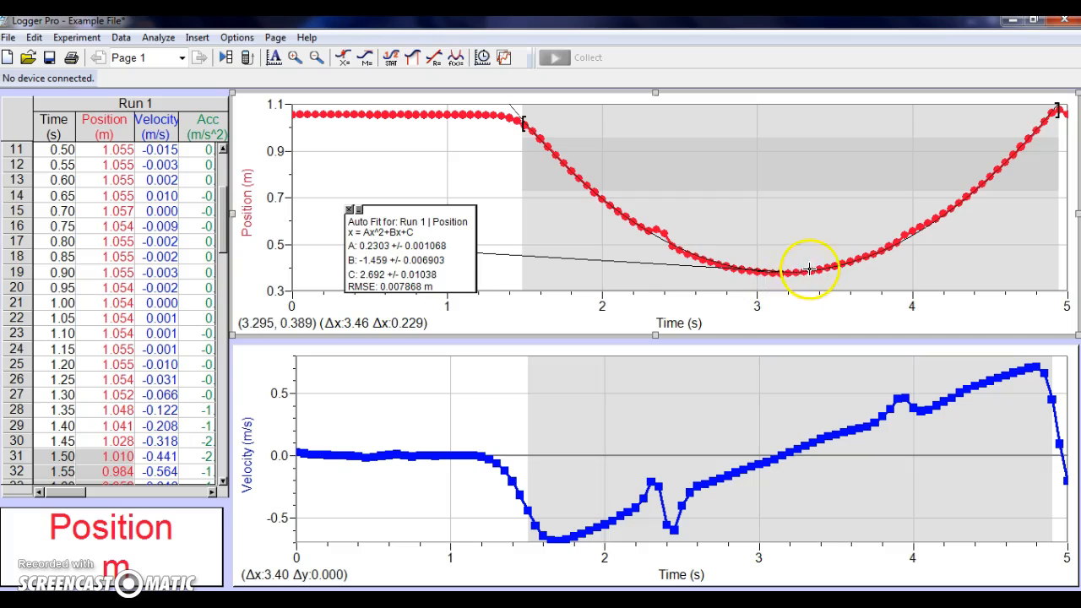
mouse_move(910, 234)
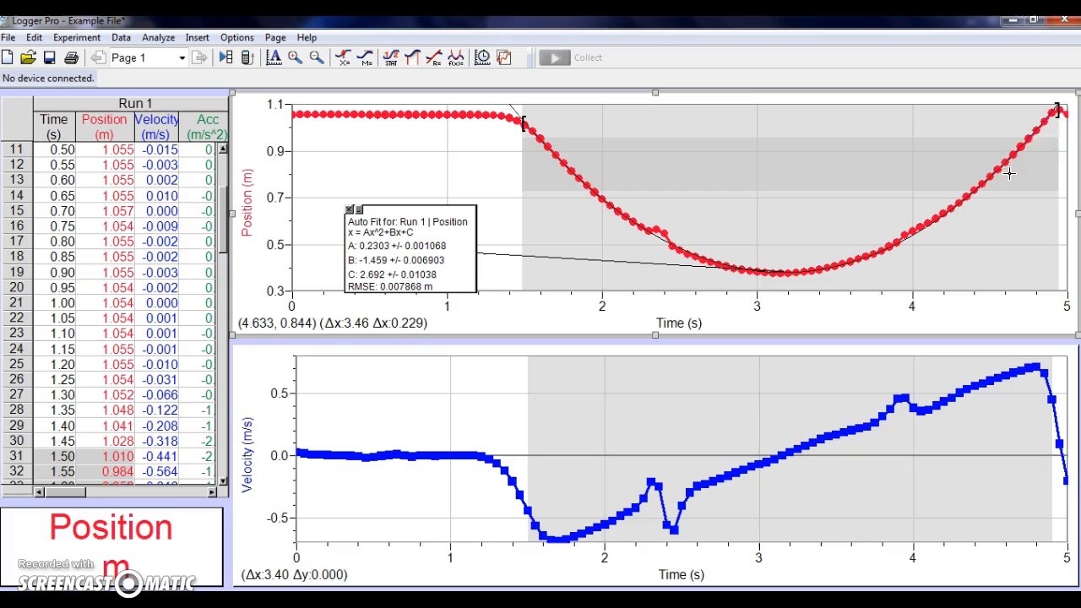
mouse_move(1056, 114)
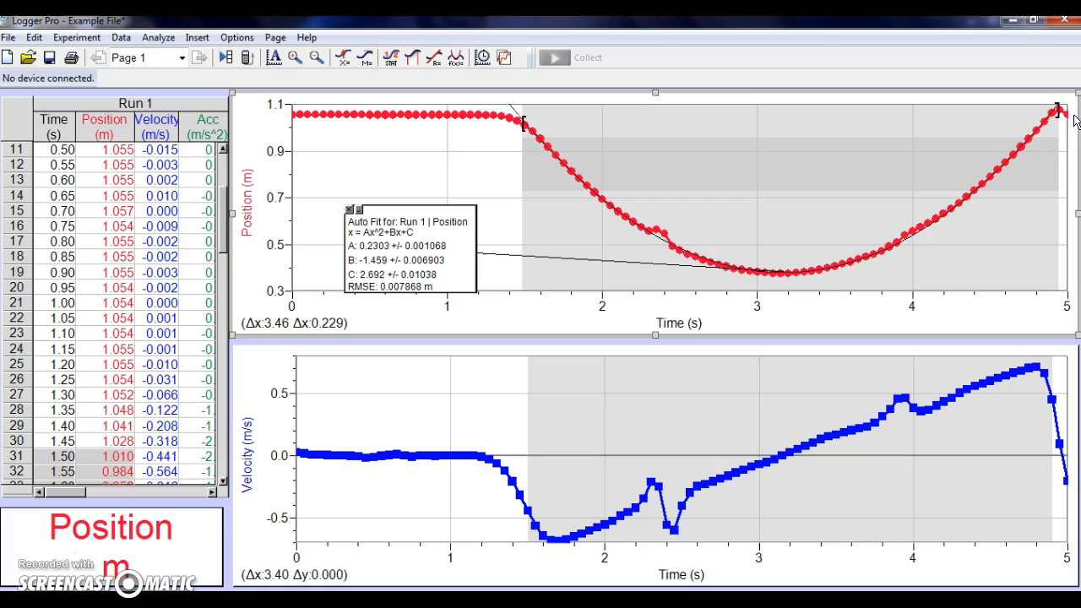
mouse_move(550, 493)
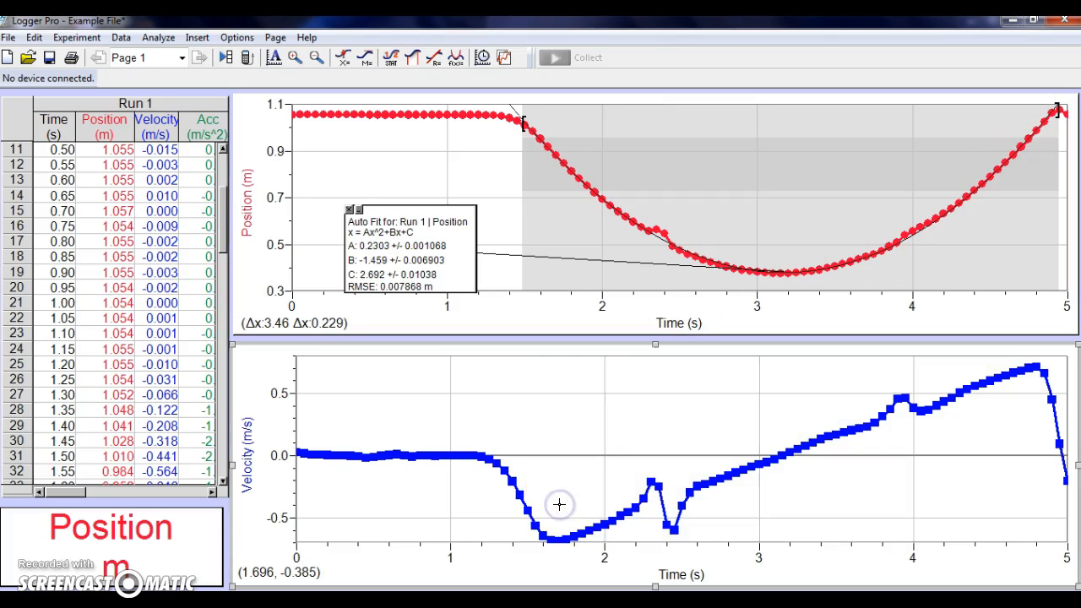
mouse_move(555, 498)
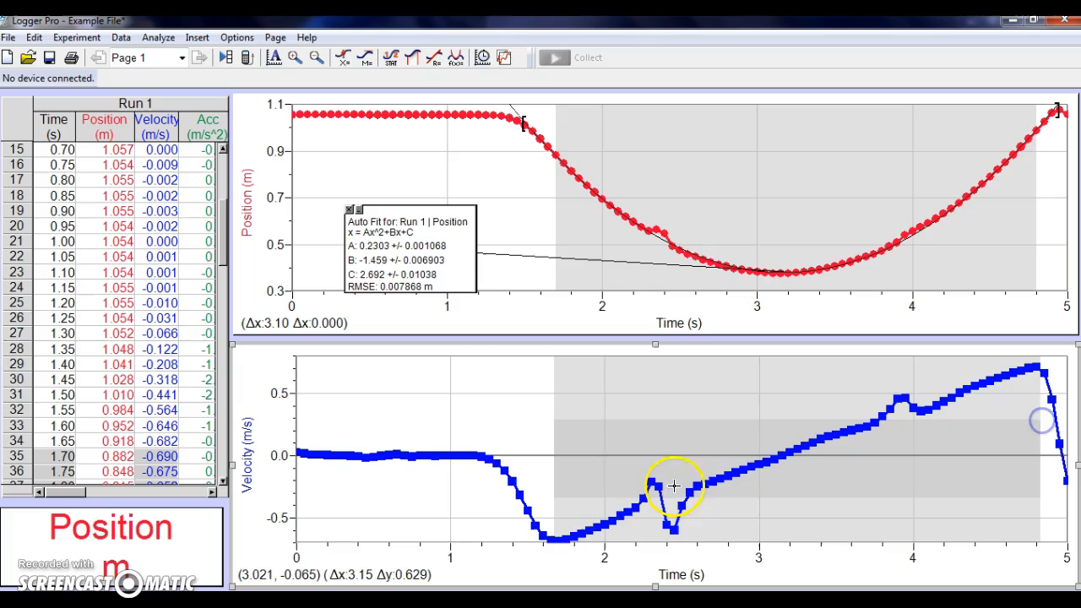
mouse_move(562, 539)
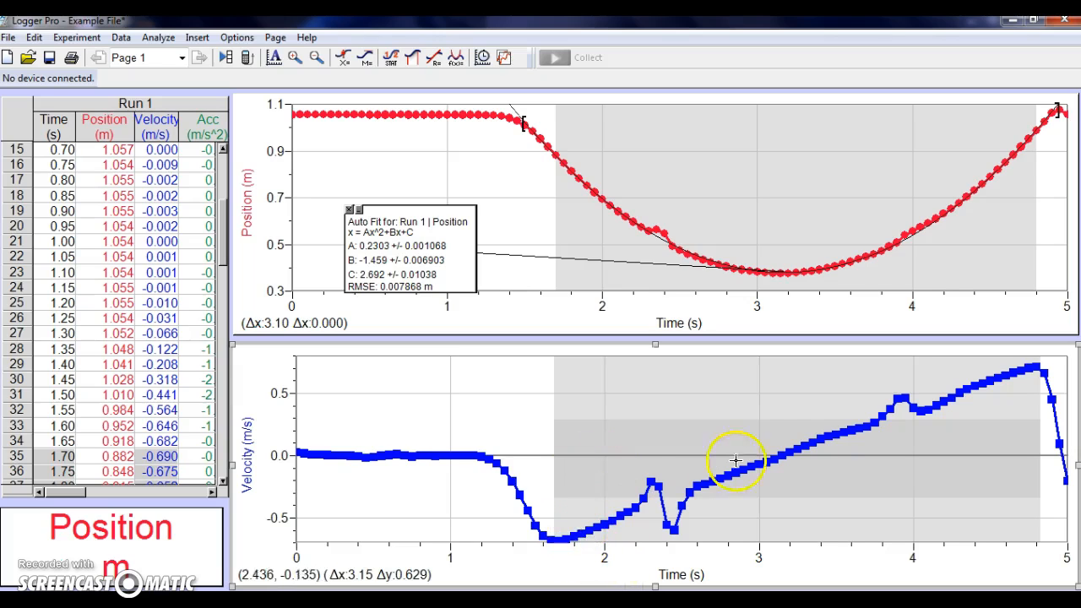
mouse_move(786, 471)
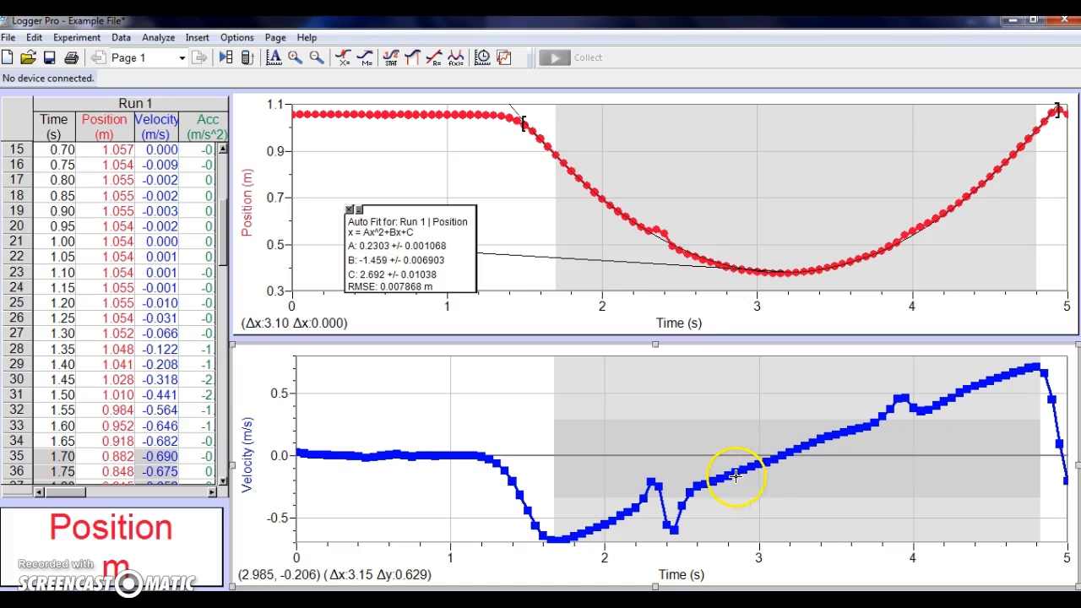
mouse_move(800, 486)
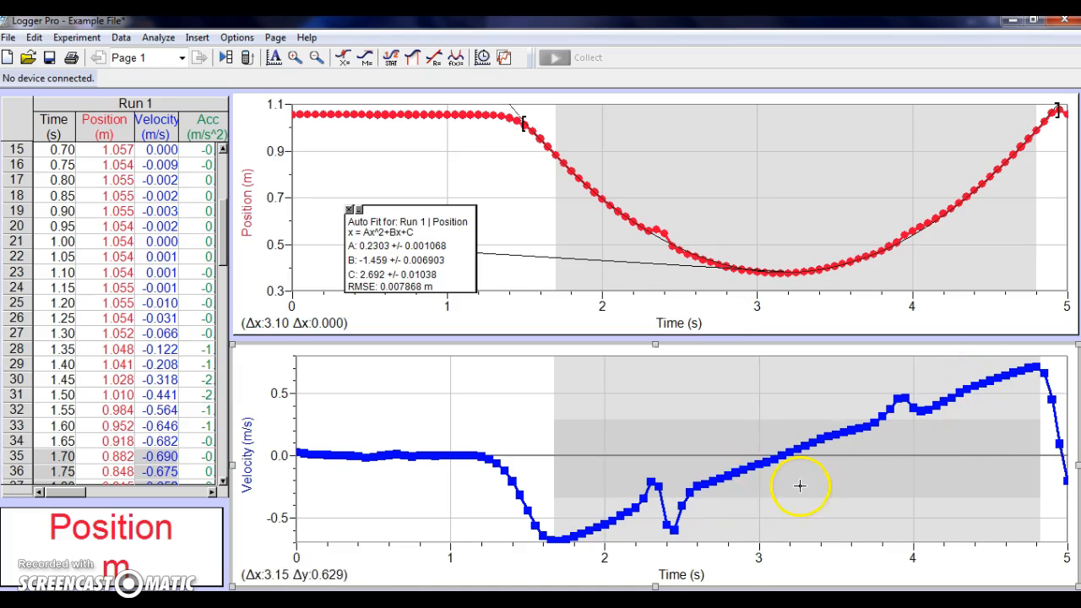
mouse_move(957, 411)
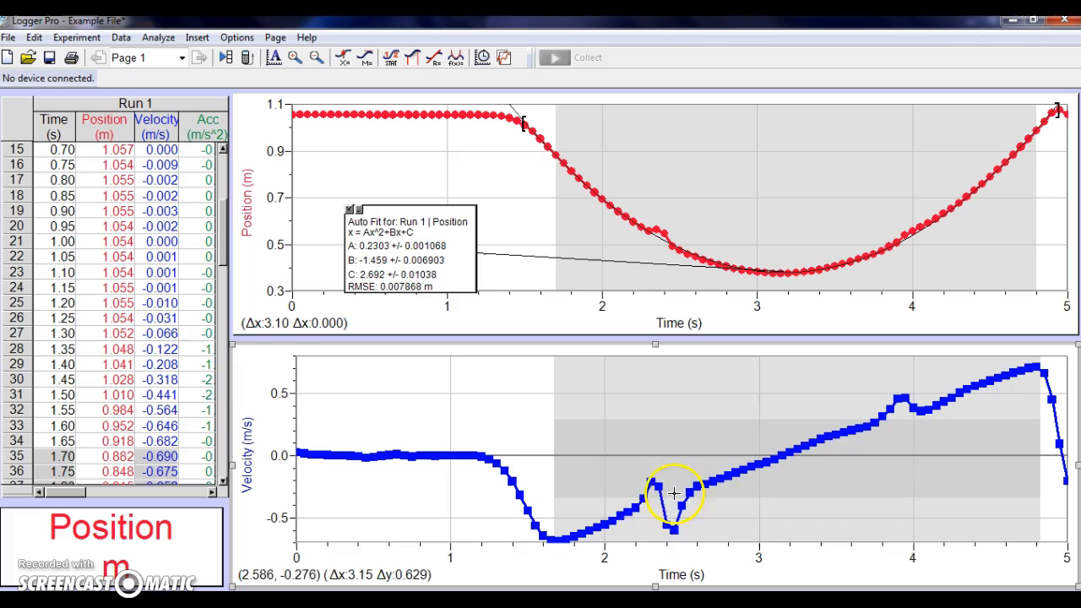
mouse_move(710, 486)
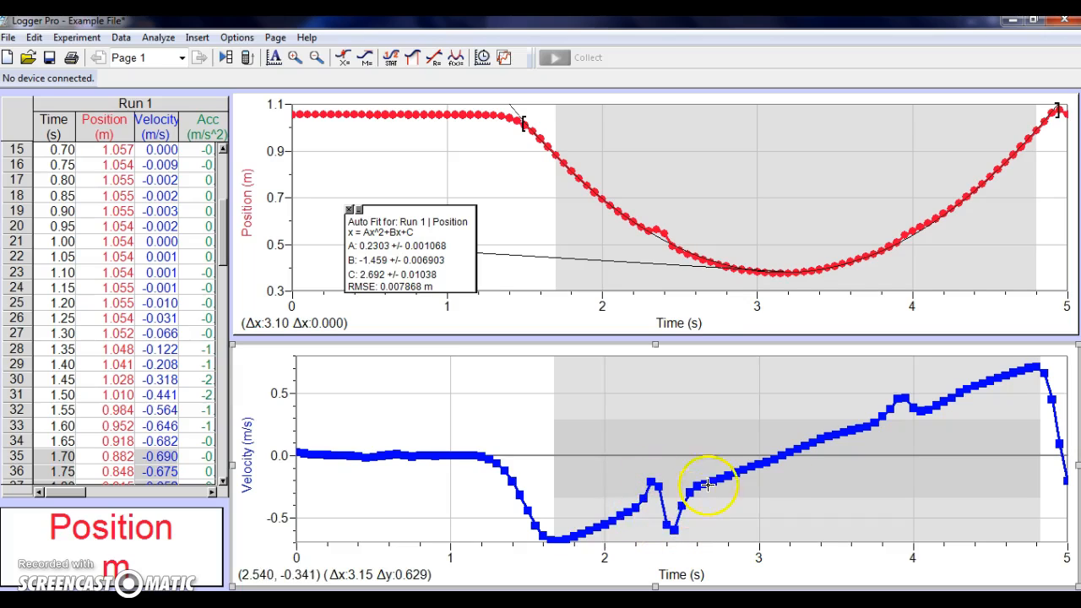
mouse_move(925, 412)
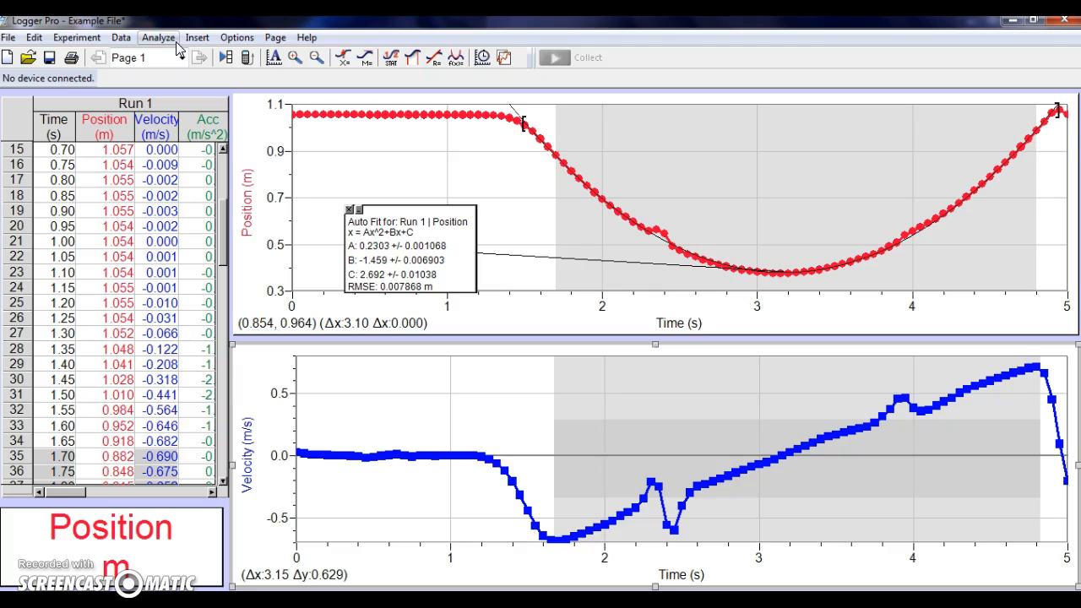
mouse_move(169, 43)
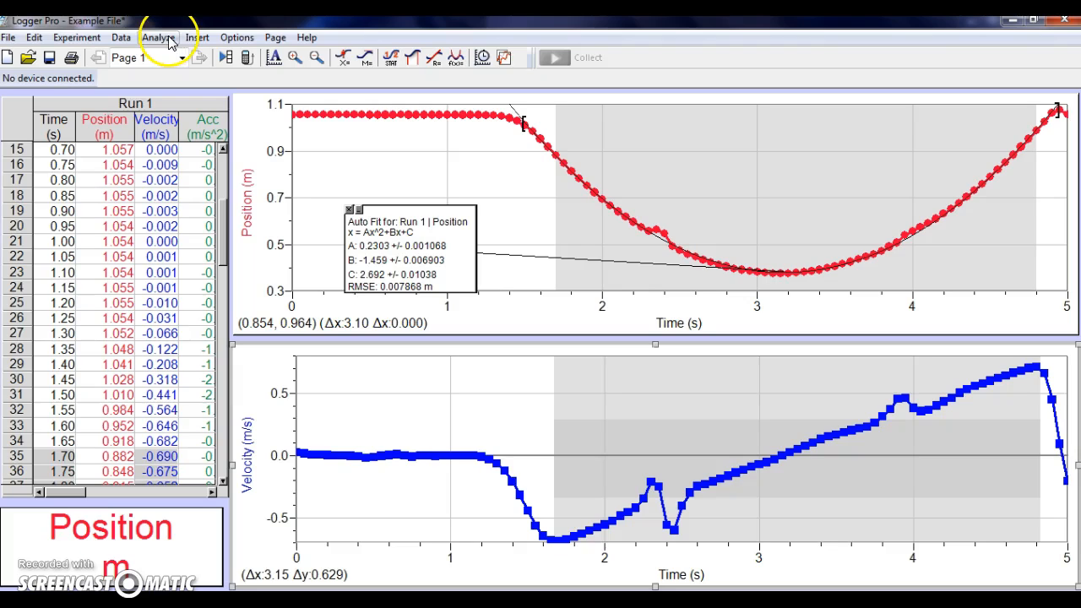
Apply Analyze > Linear Fit to the velocity selection: slope 0.4587 m/s/s, intercept −1.457 m/s.
left_click(158, 37)
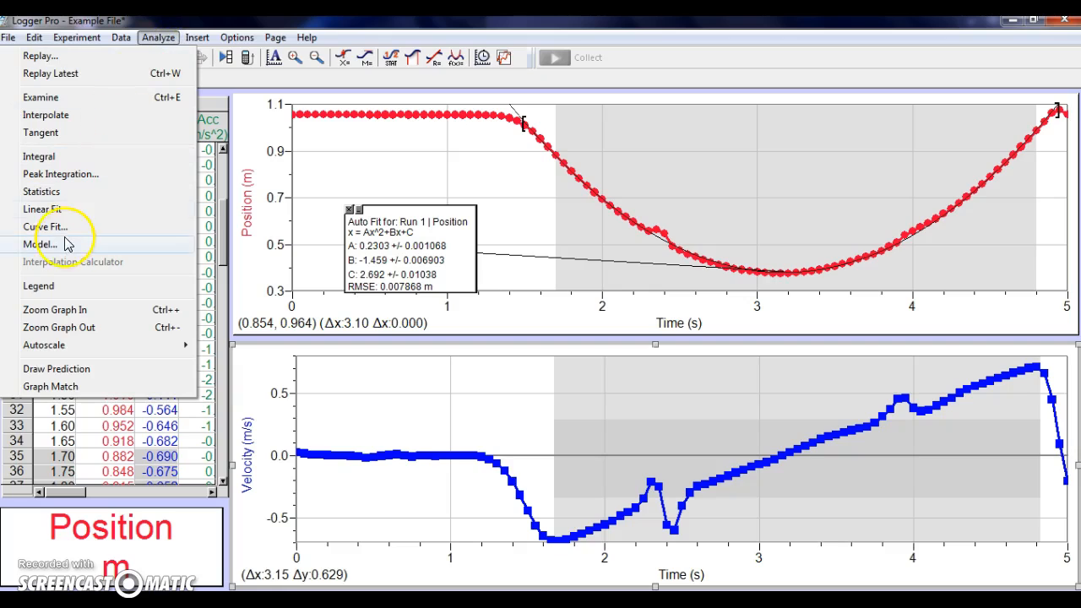
mouse_move(44, 209)
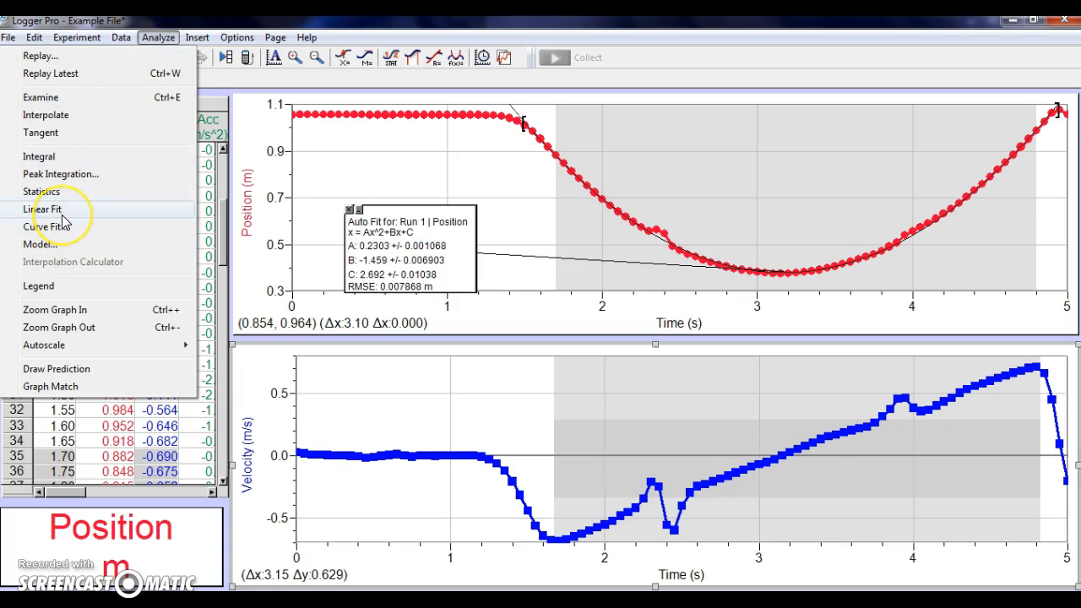
mouse_move(59, 209)
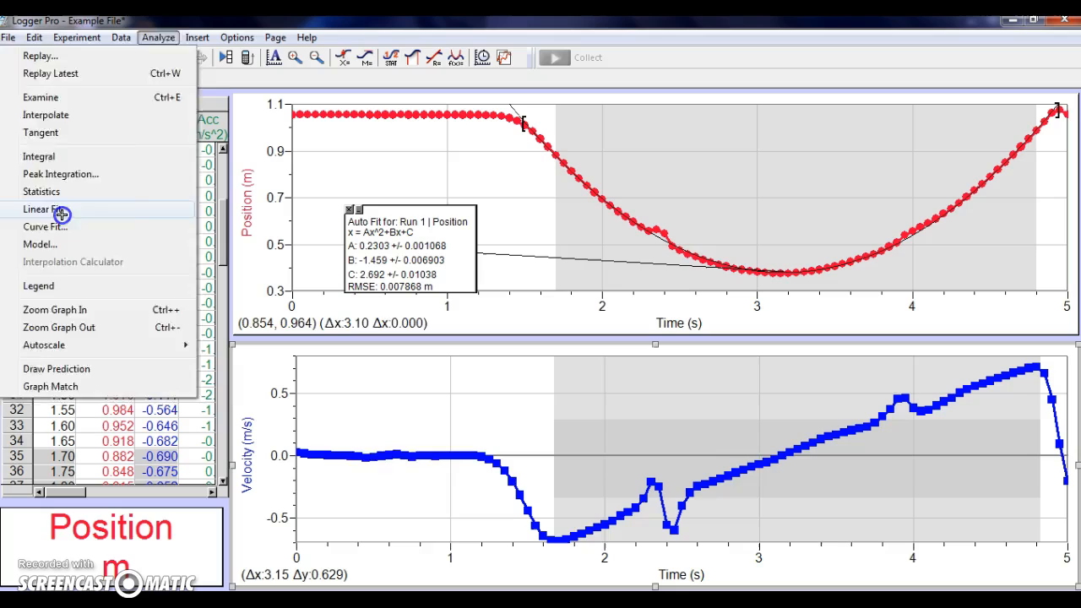
left_click(46, 208)
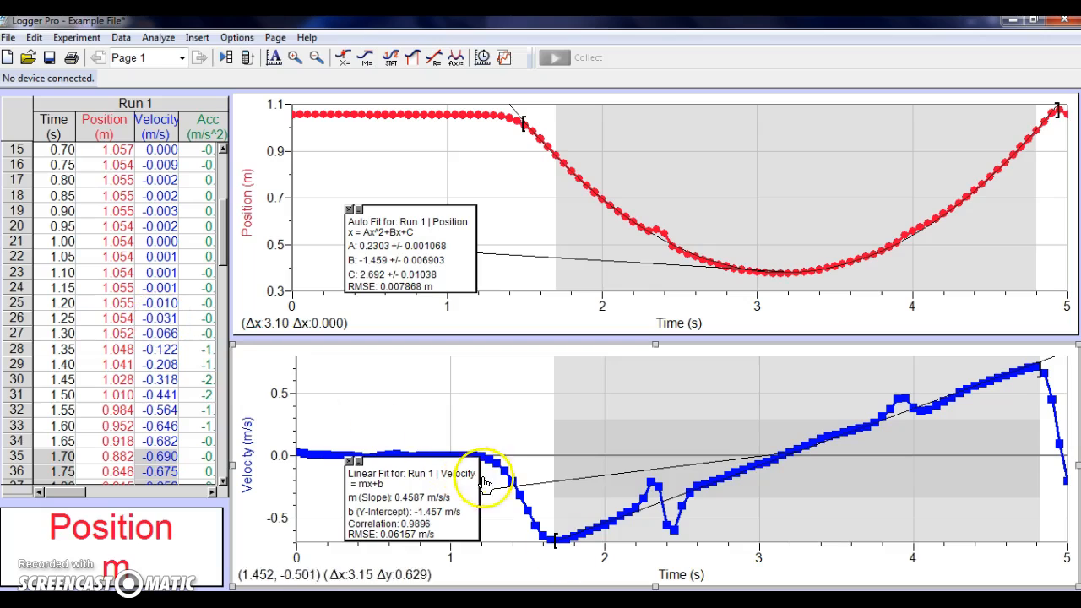
mouse_move(557, 540)
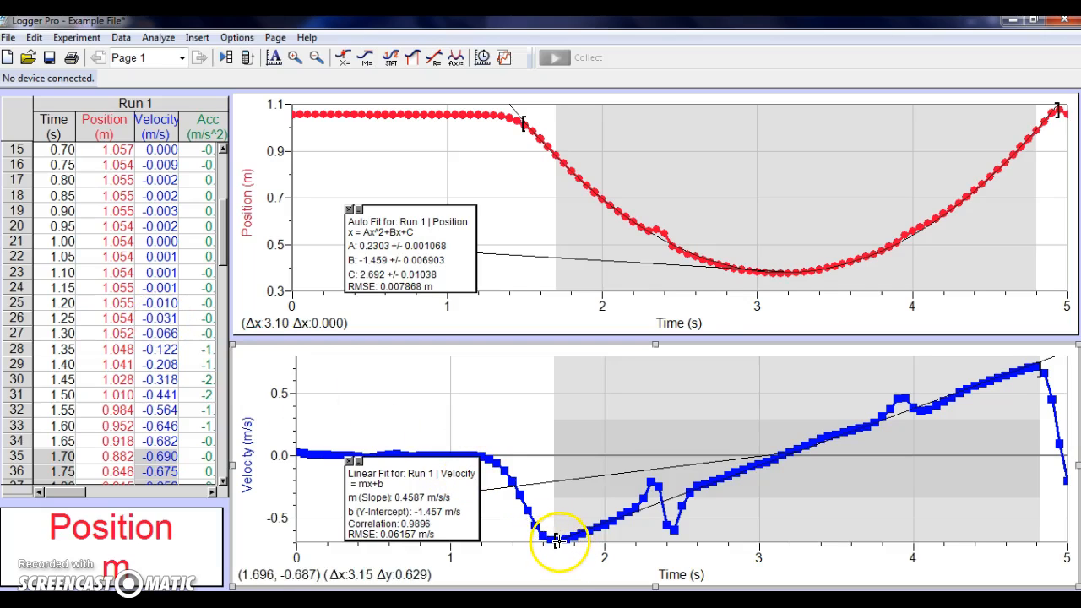
mouse_move(1040, 372)
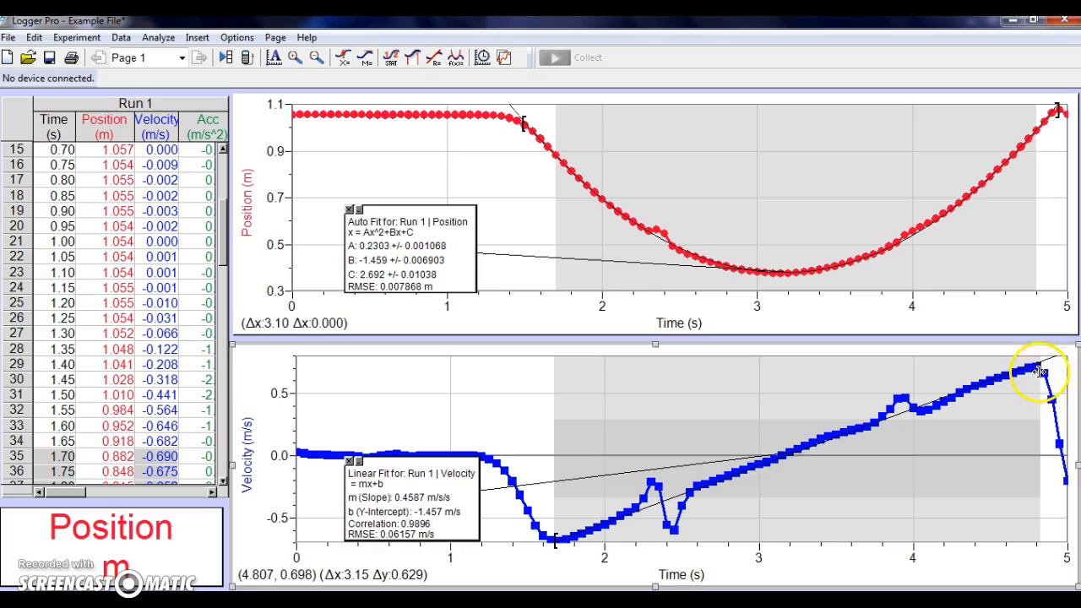
mouse_move(711, 503)
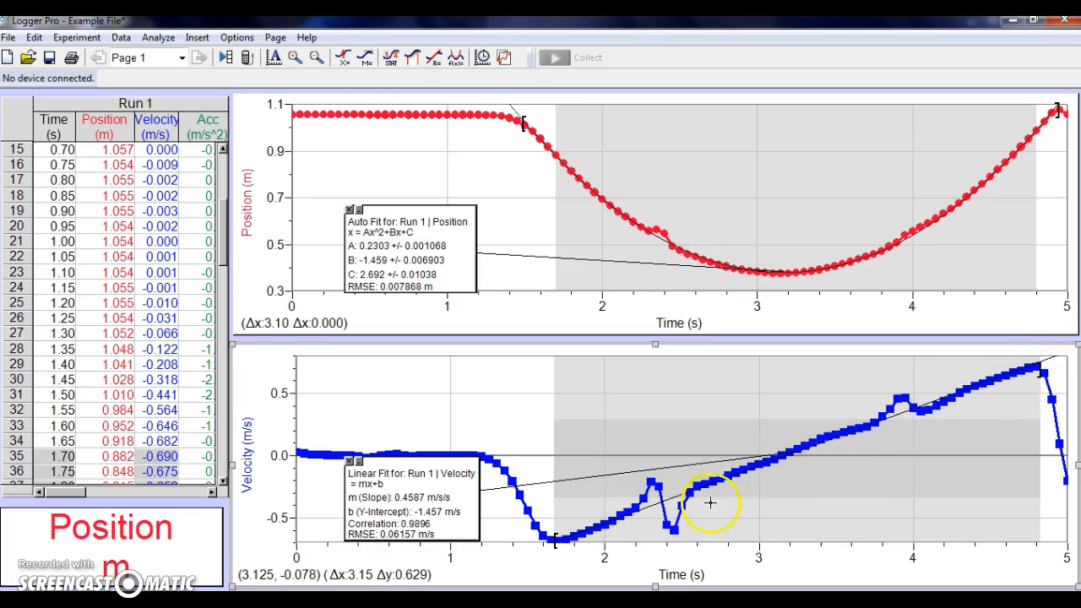
mouse_move(581, 543)
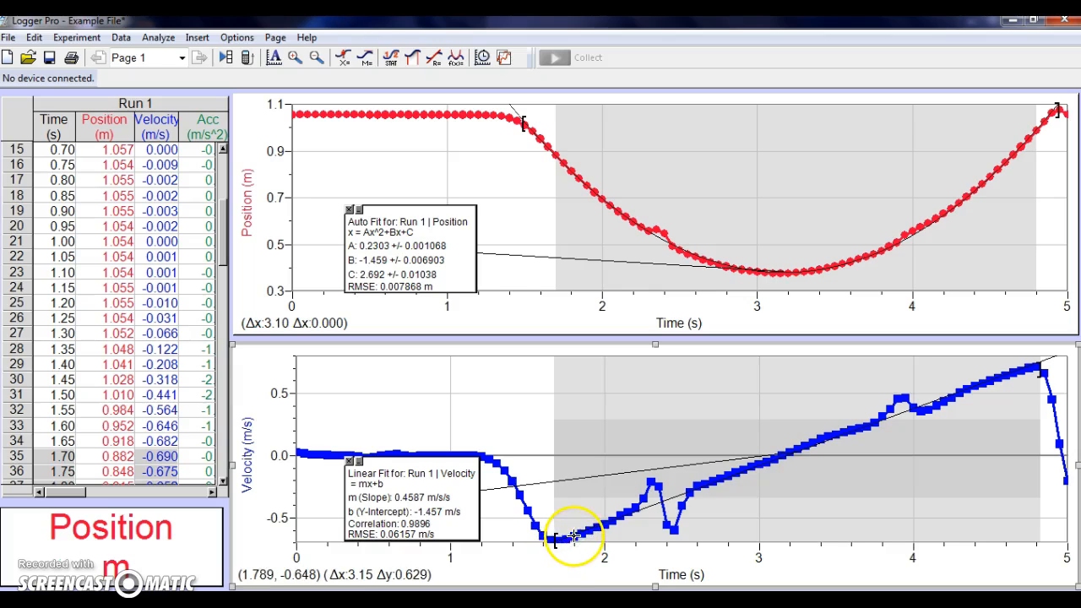
mouse_move(709, 486)
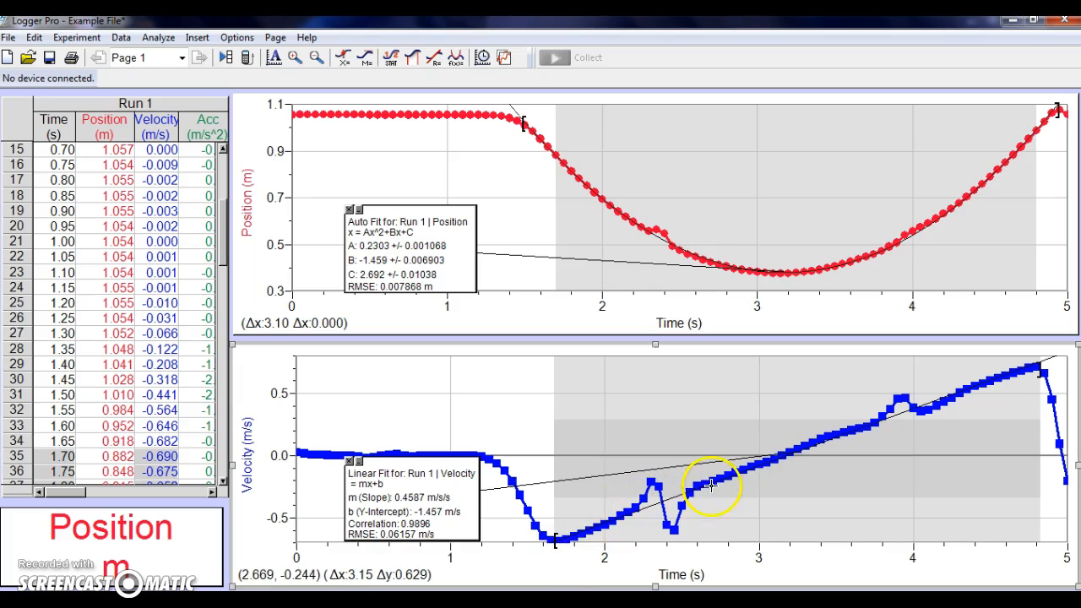
mouse_move(751, 466)
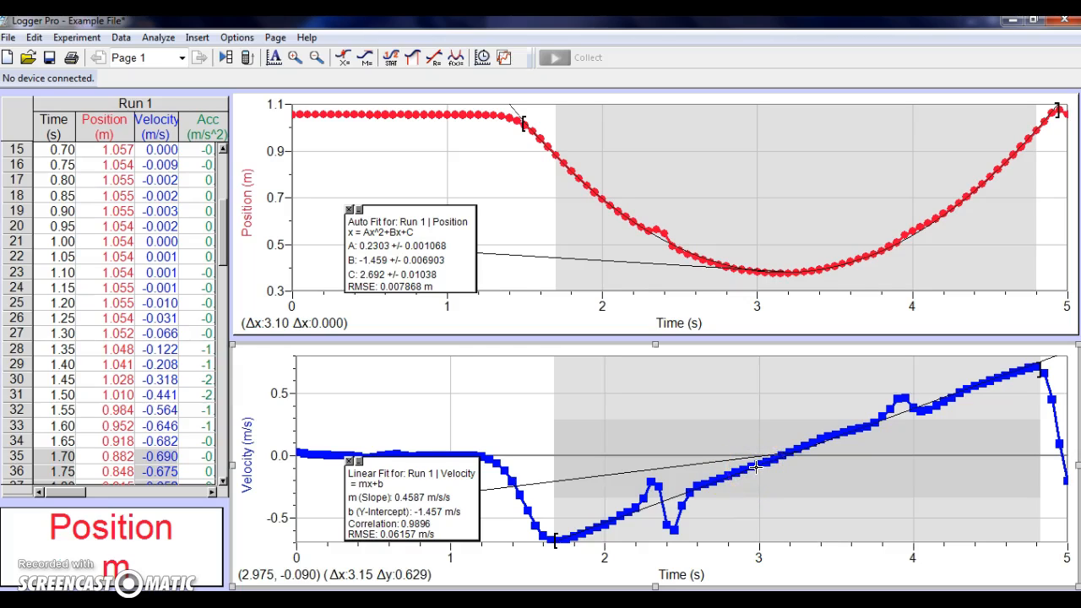
mouse_move(768, 463)
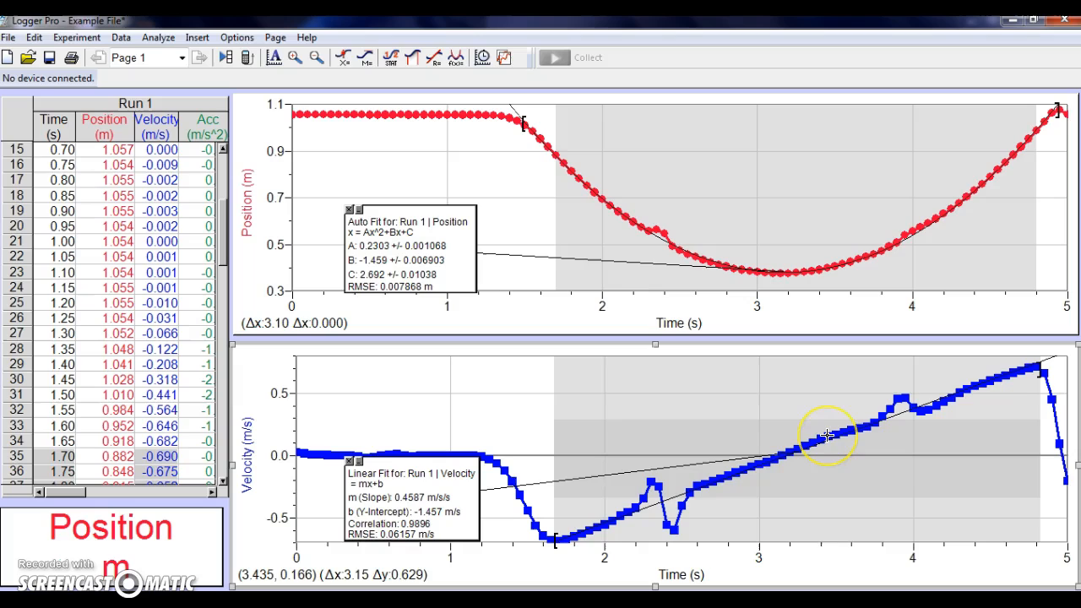
mouse_move(942, 406)
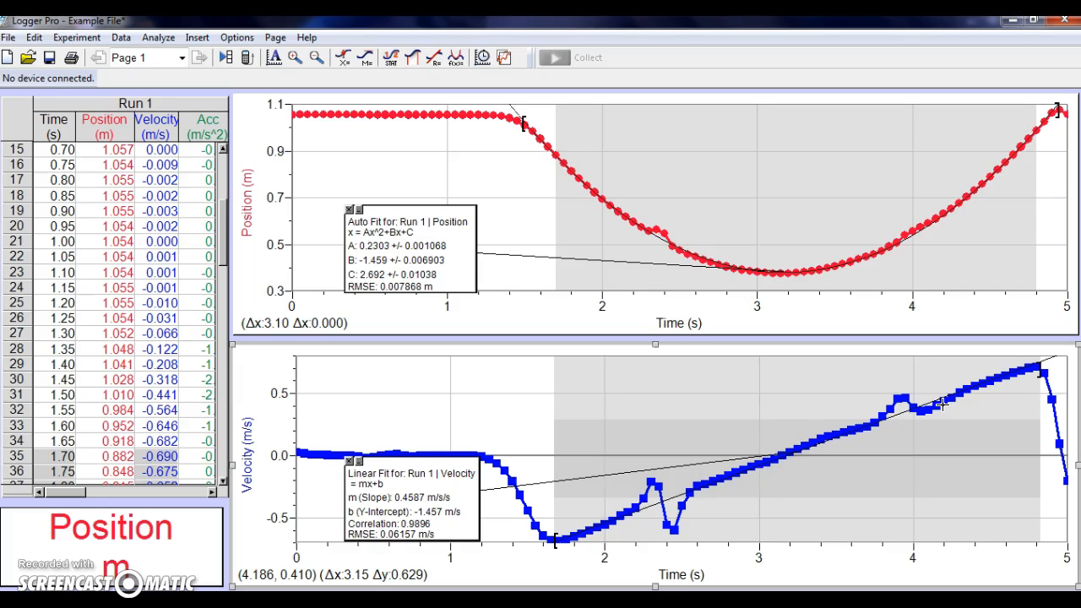
mouse_move(1040, 369)
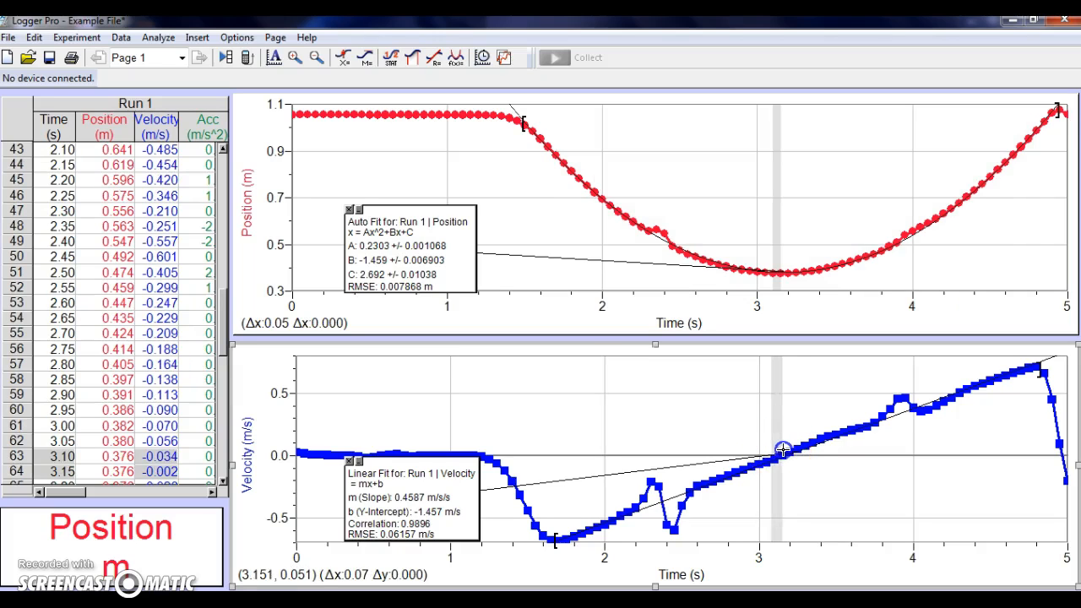
mouse_move(796, 461)
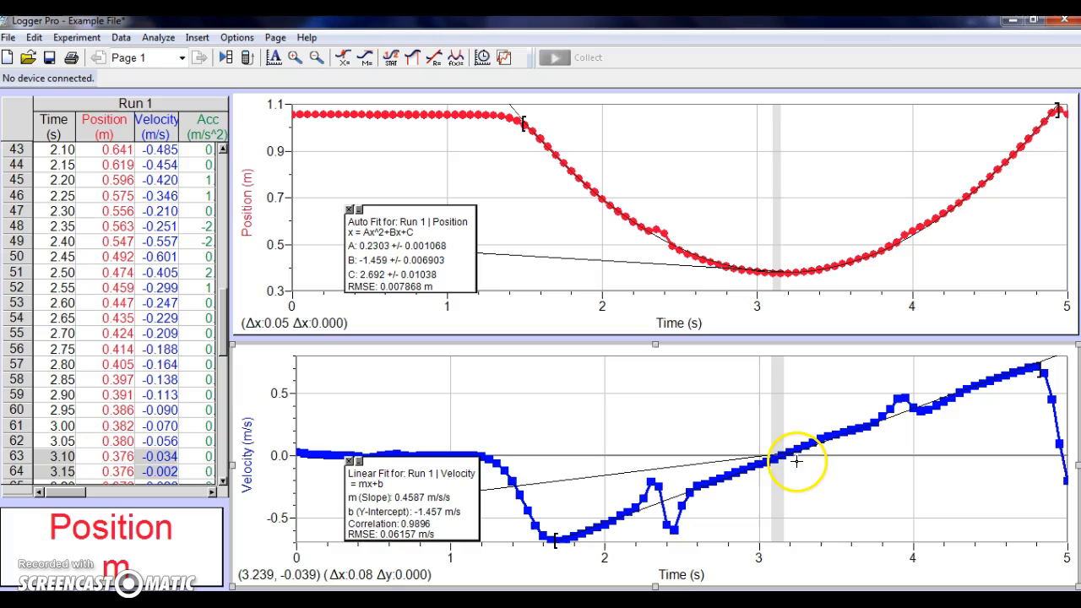
mouse_move(765, 319)
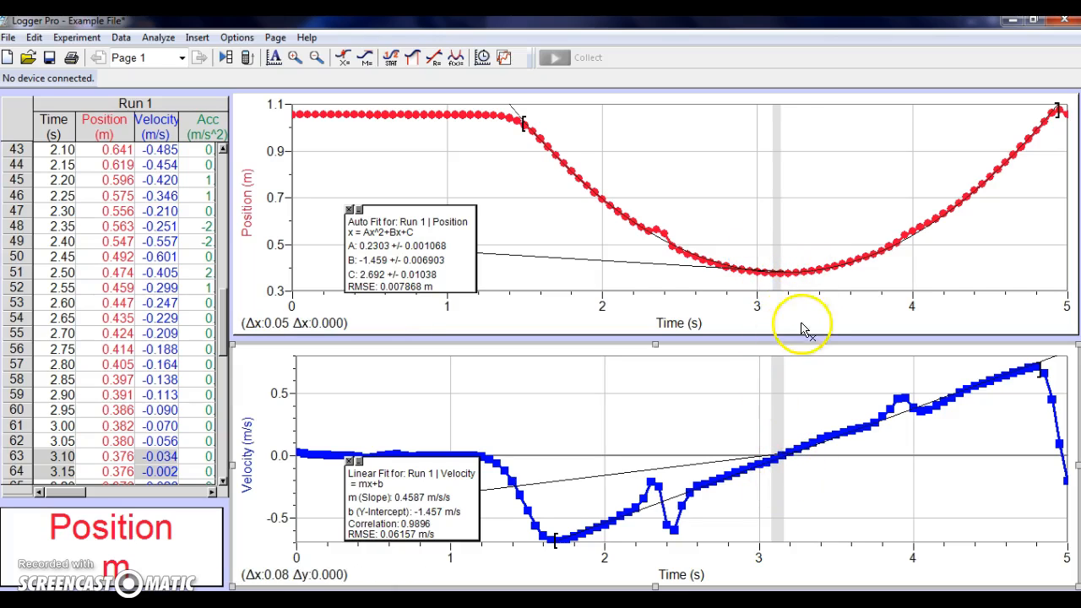
mouse_move(801, 286)
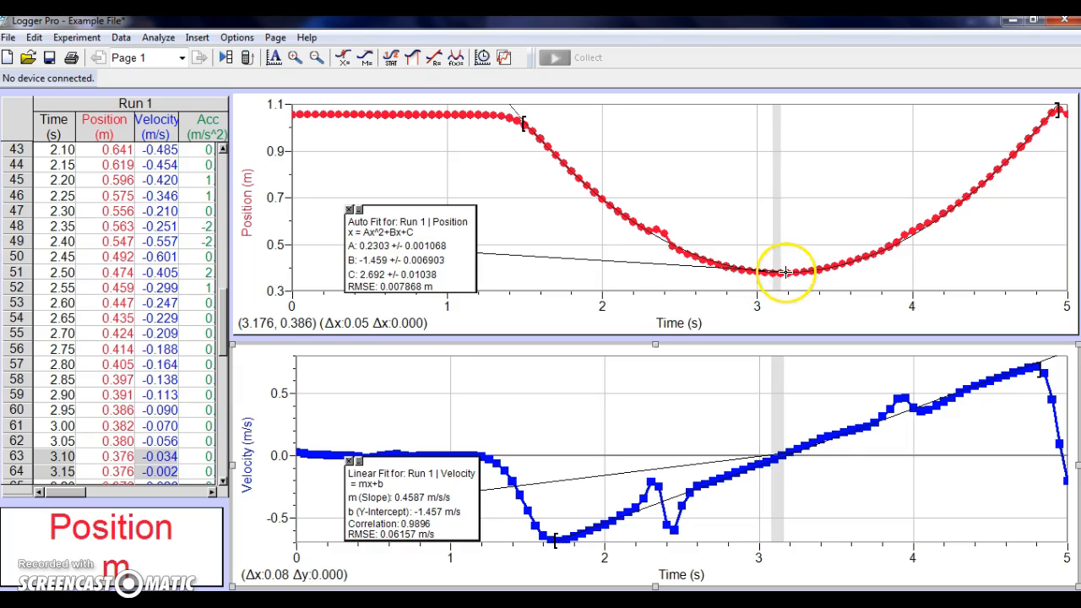
mouse_move(778, 281)
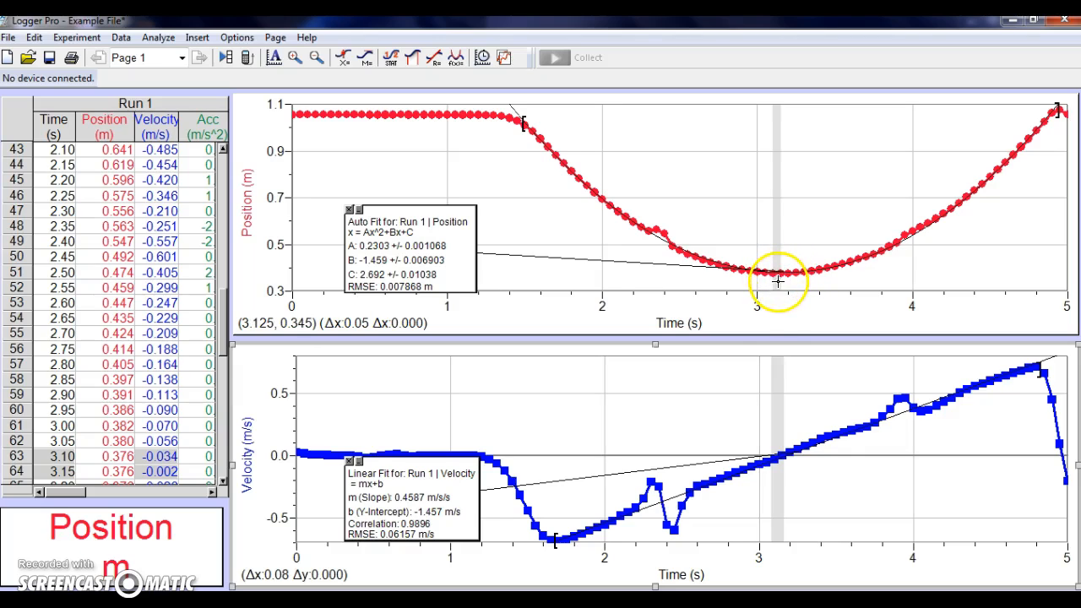